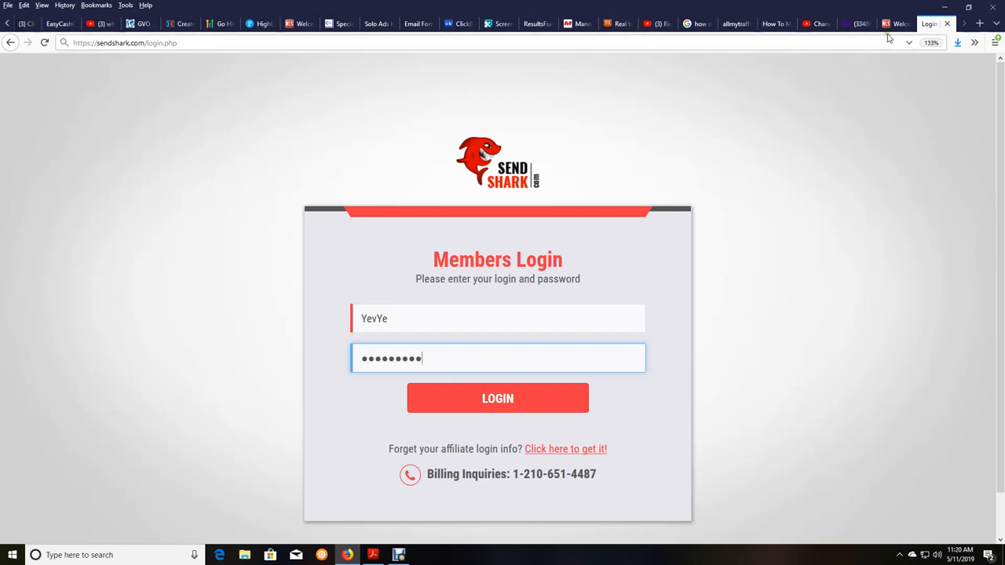
Log in to NOW Lifestyle, decline saving the login, and proceed past the email confirmation page.
left_click(895, 23)
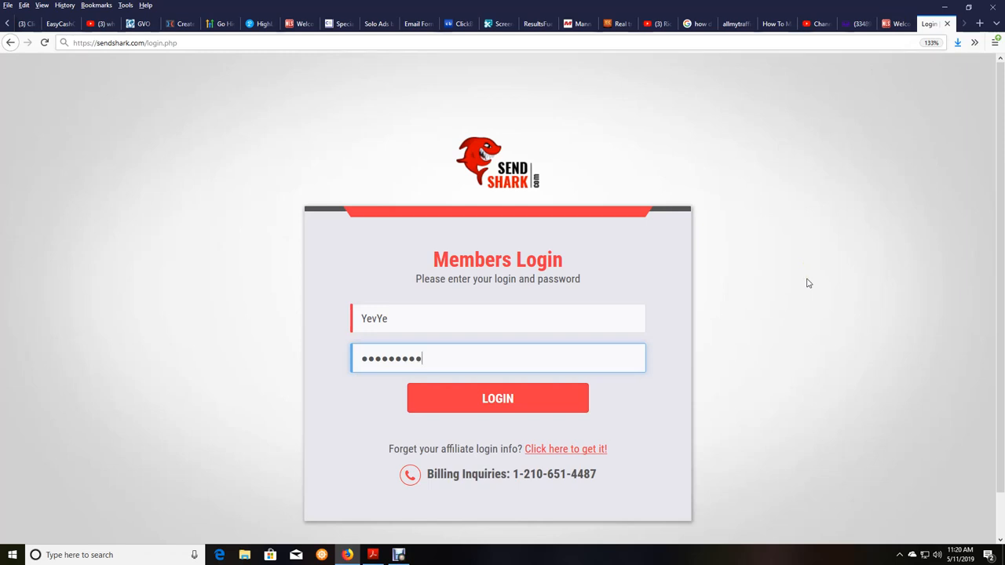
mouse_move(849, 4)
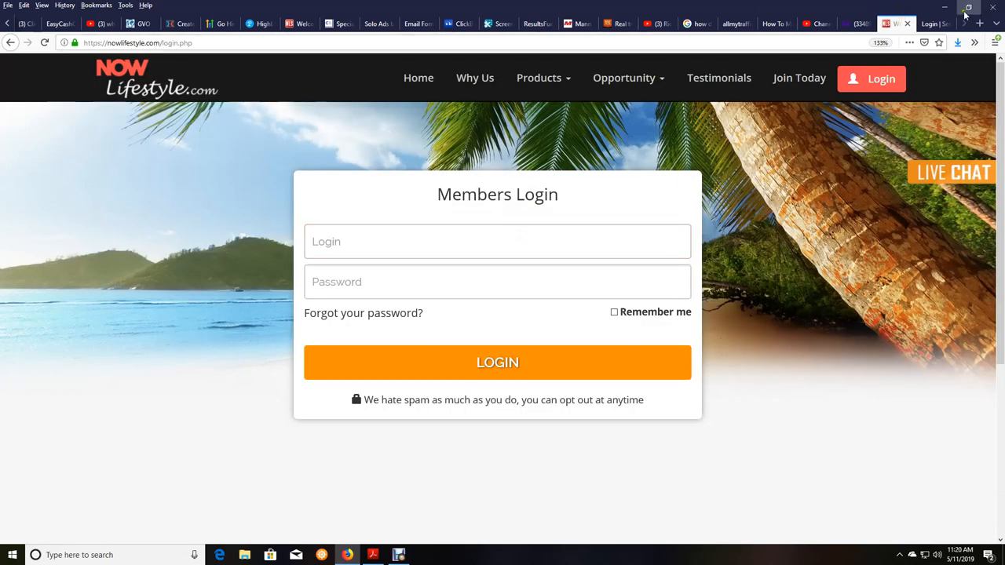
left_click(930, 23)
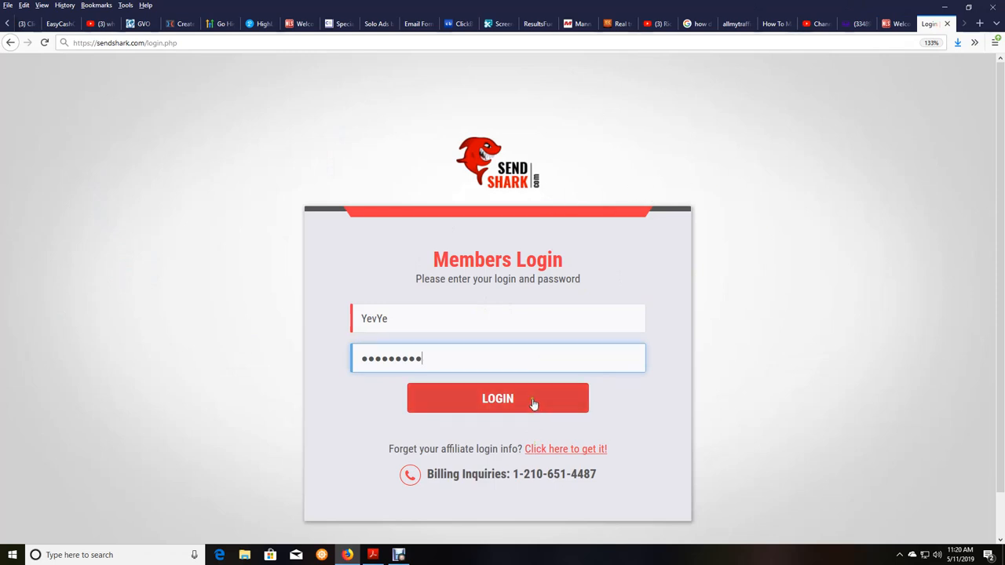
mouse_move(523, 399)
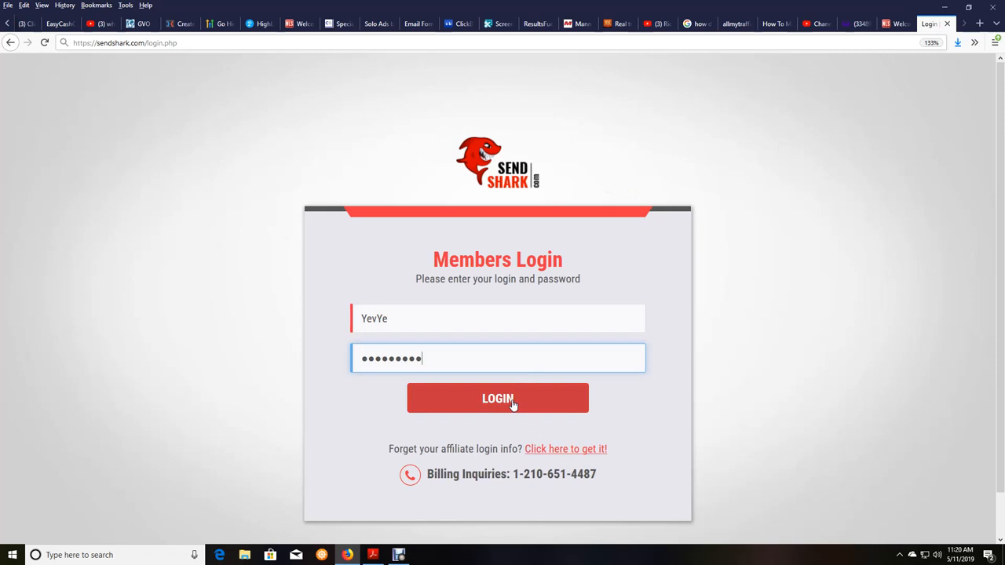
left_click(498, 398)
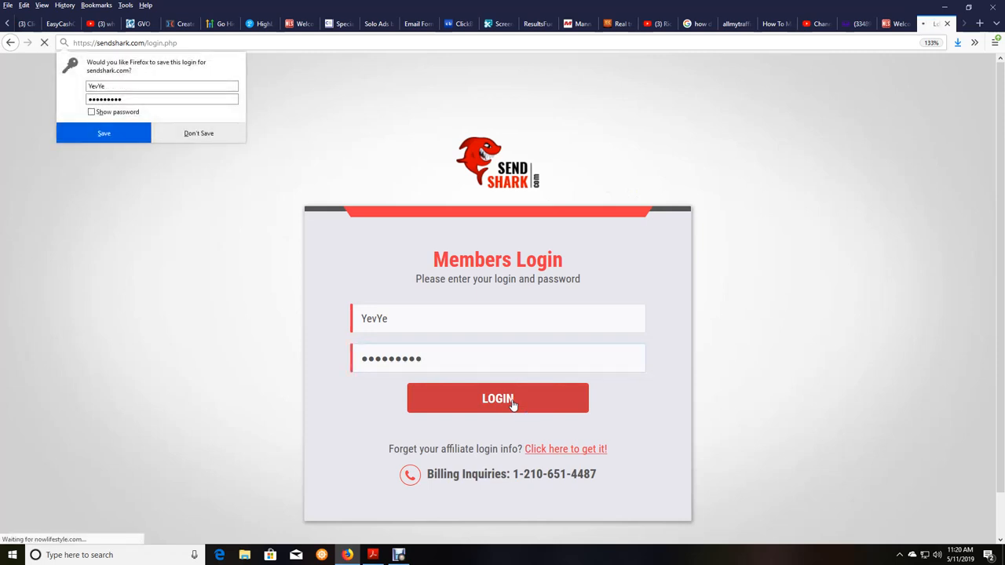
left_click(498, 398)
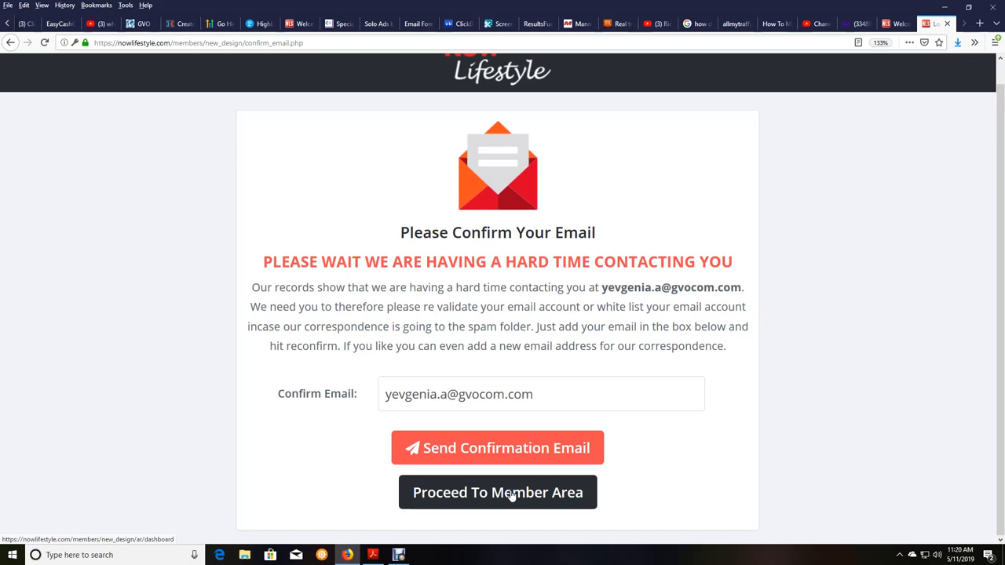
left_click(498, 493)
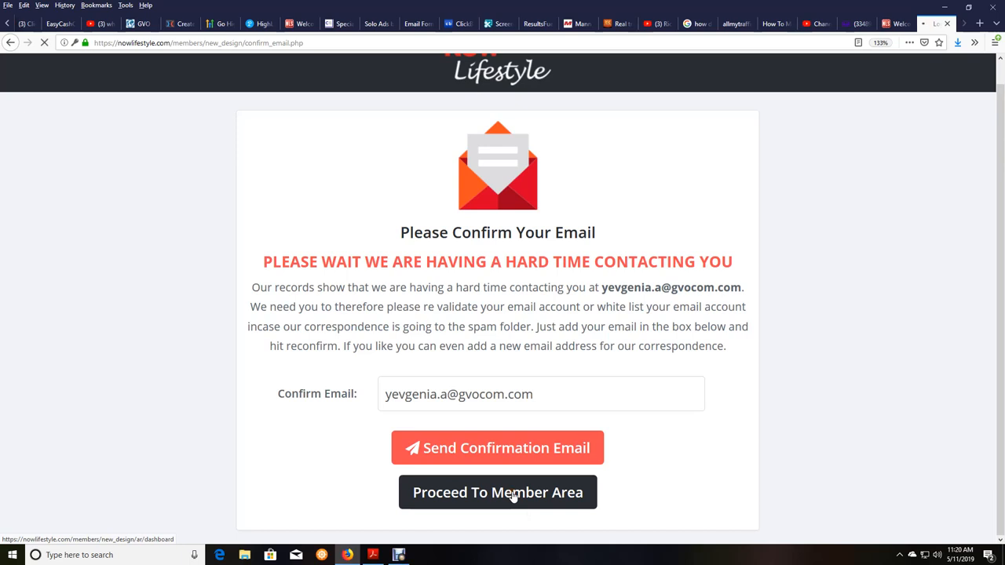
Enter the member area and let the SendShark Autoresponder Dashboard load.
left_click(497, 493)
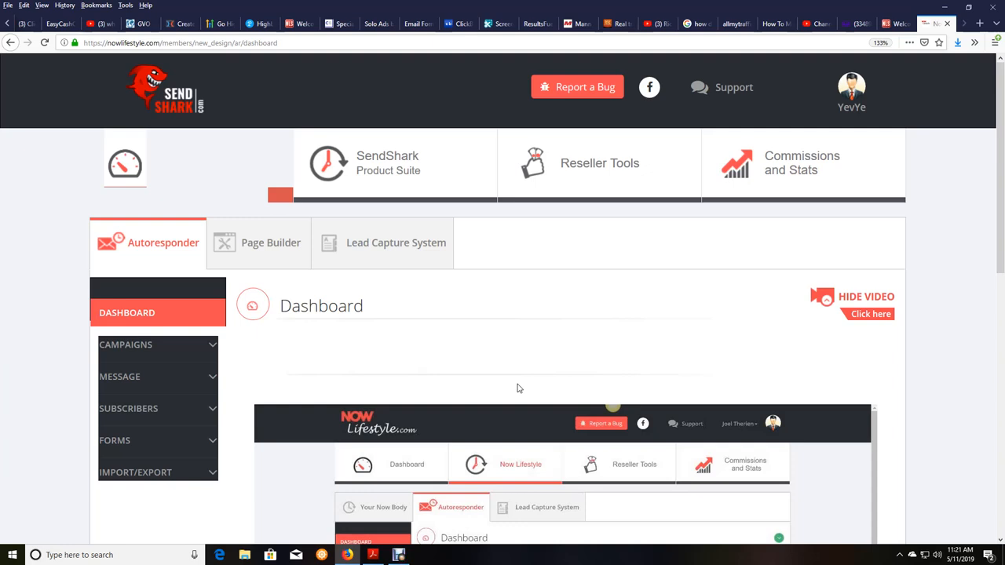
mouse_move(440, 129)
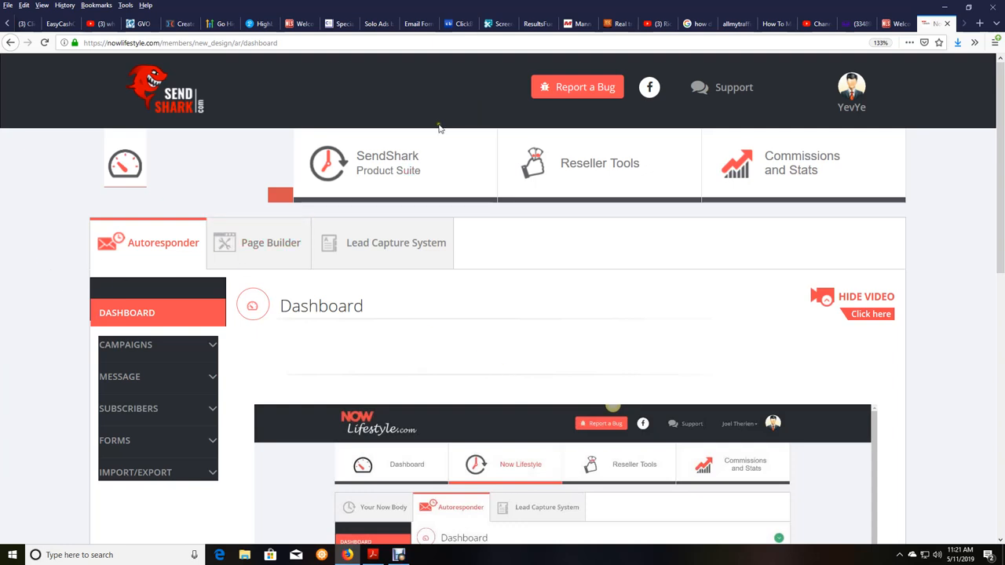
mouse_move(585, 259)
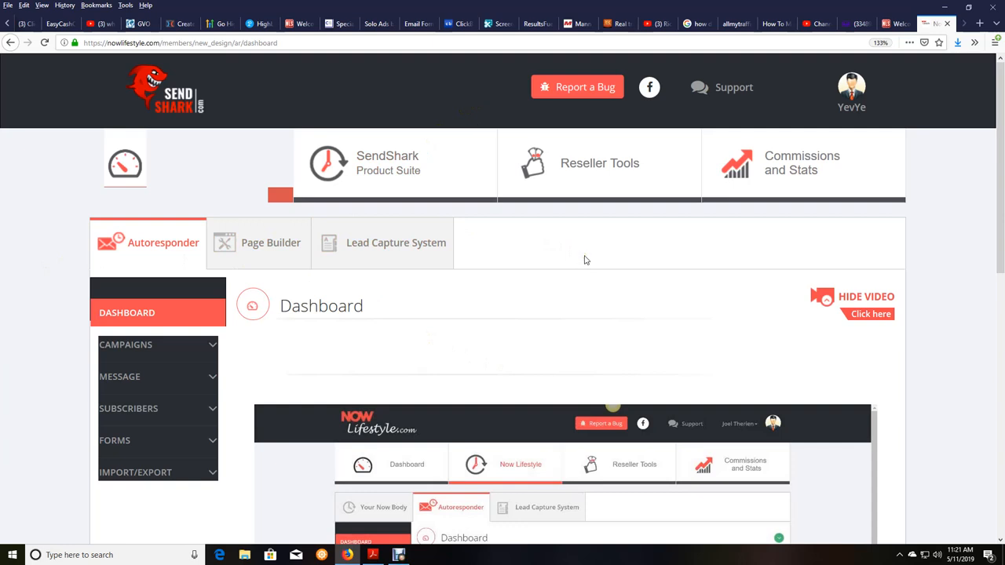
mouse_move(573, 285)
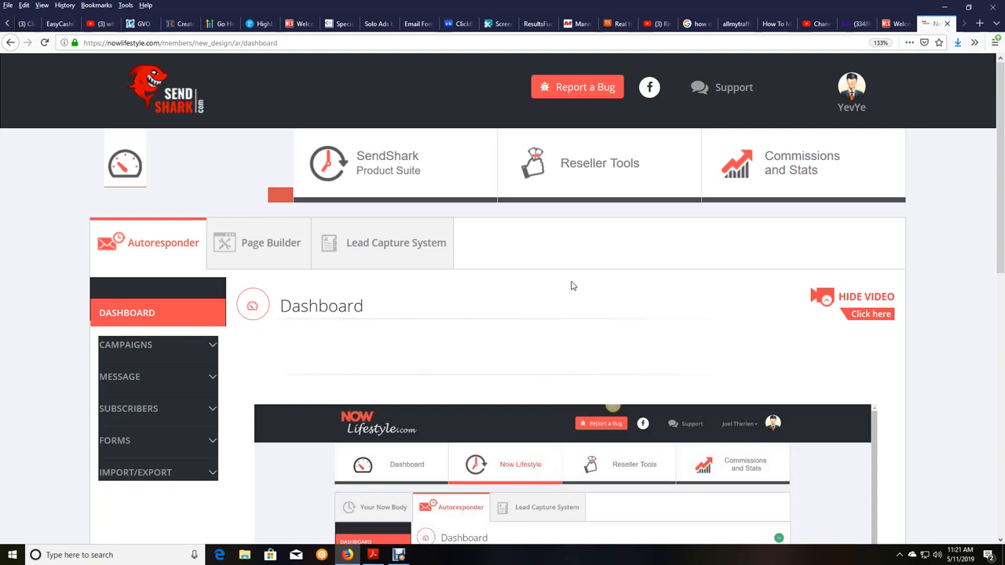
mouse_move(824, 223)
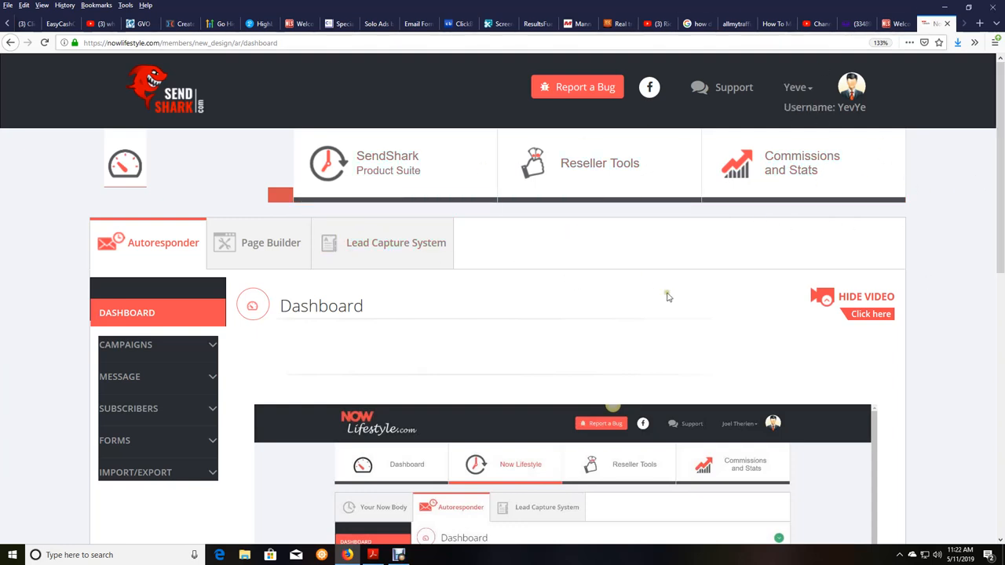
mouse_move(668, 297)
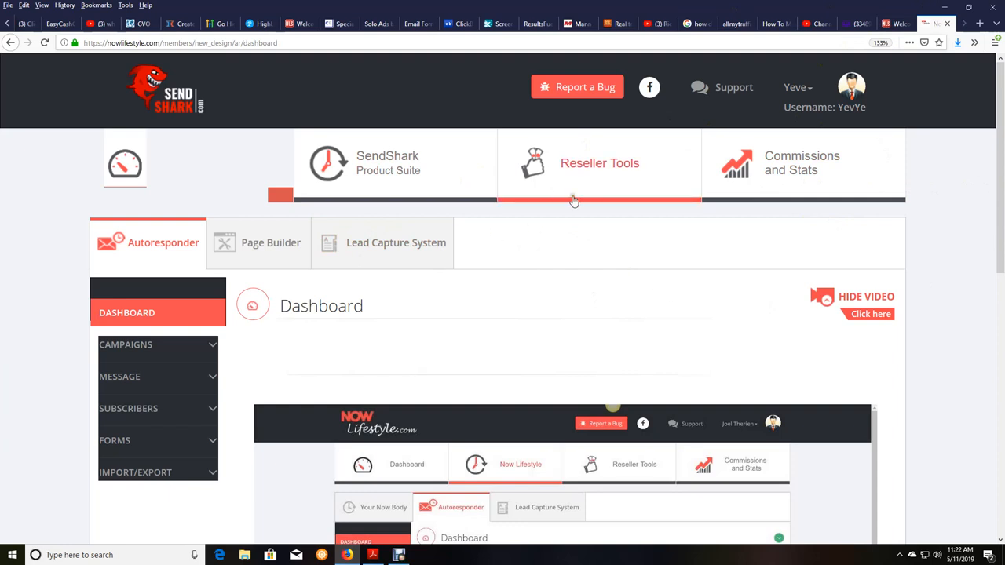
mouse_move(649, 229)
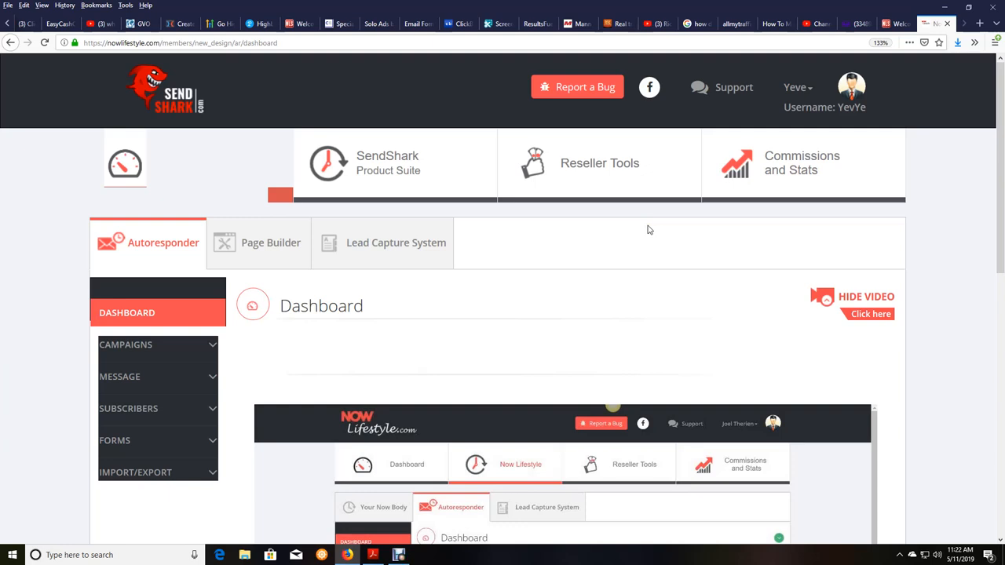
mouse_move(639, 237)
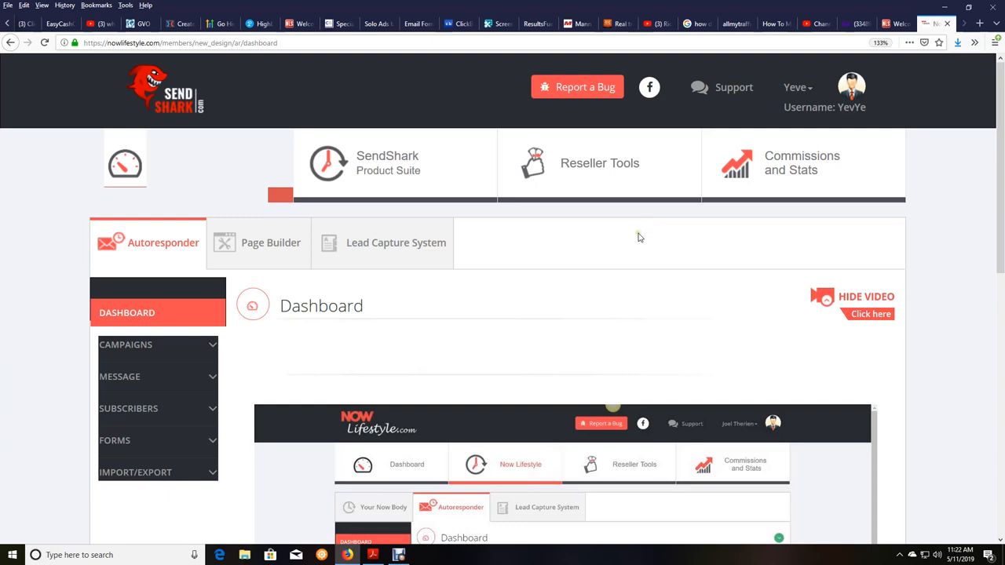
mouse_move(638, 236)
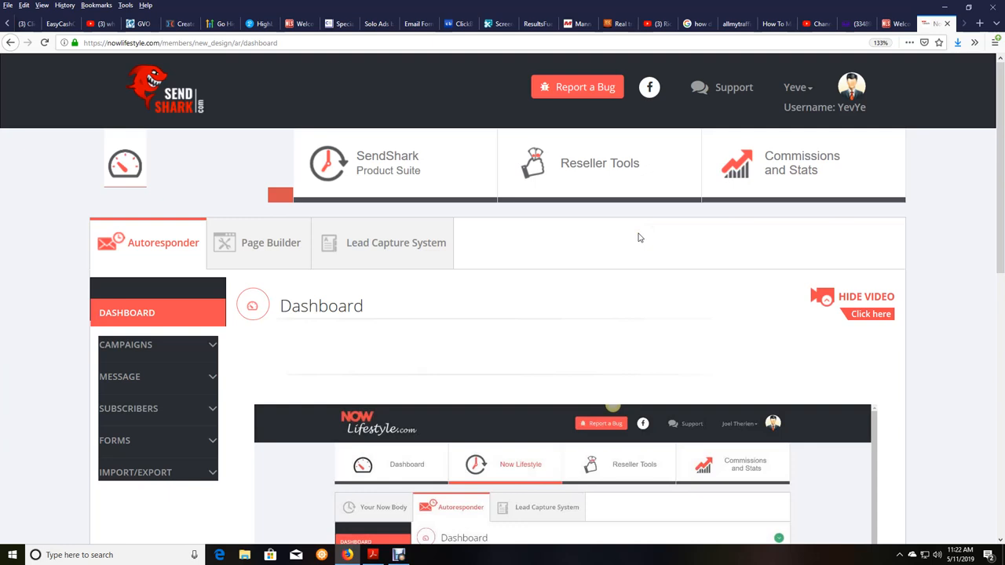
mouse_move(802, 163)
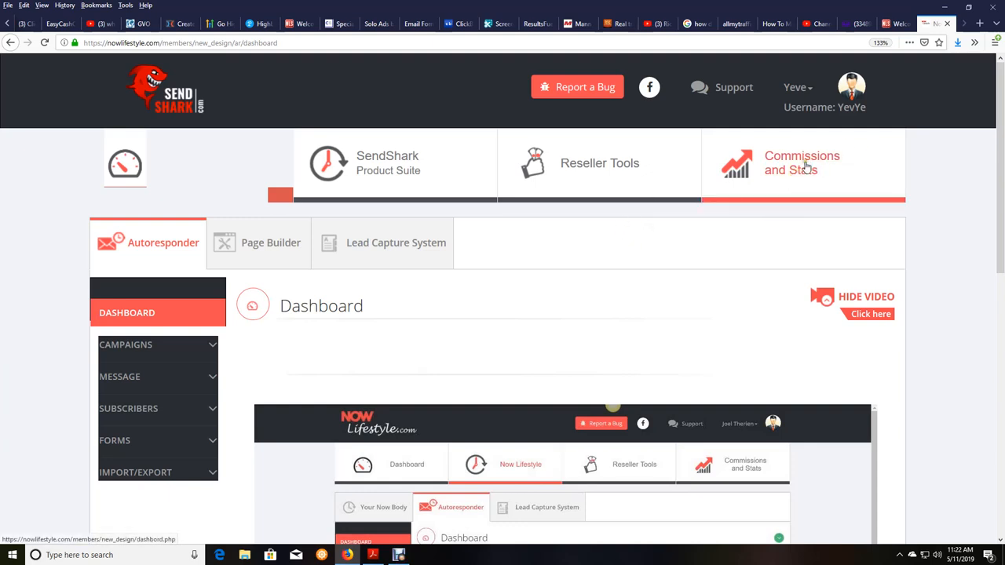
mouse_move(809, 165)
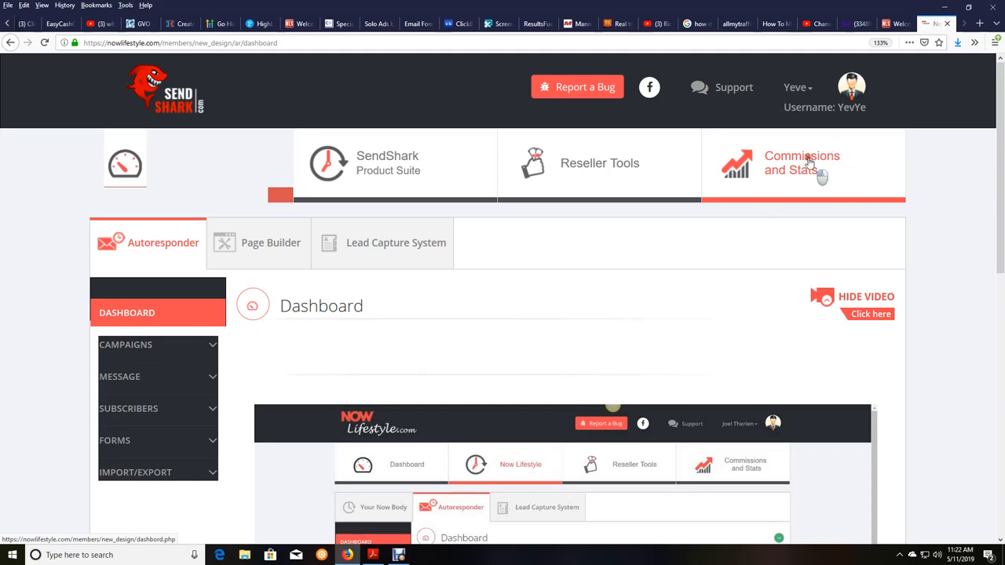
Open the Commissions and Stats Overview showing the 2019 affiliate summary with one hit, no sales.
left_click(801, 163)
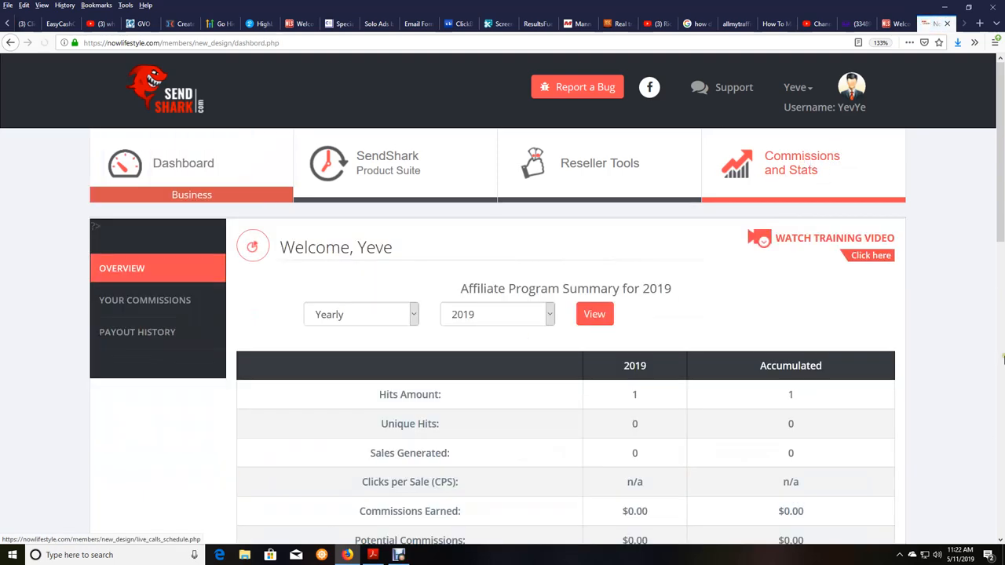
scroll("down", 3)
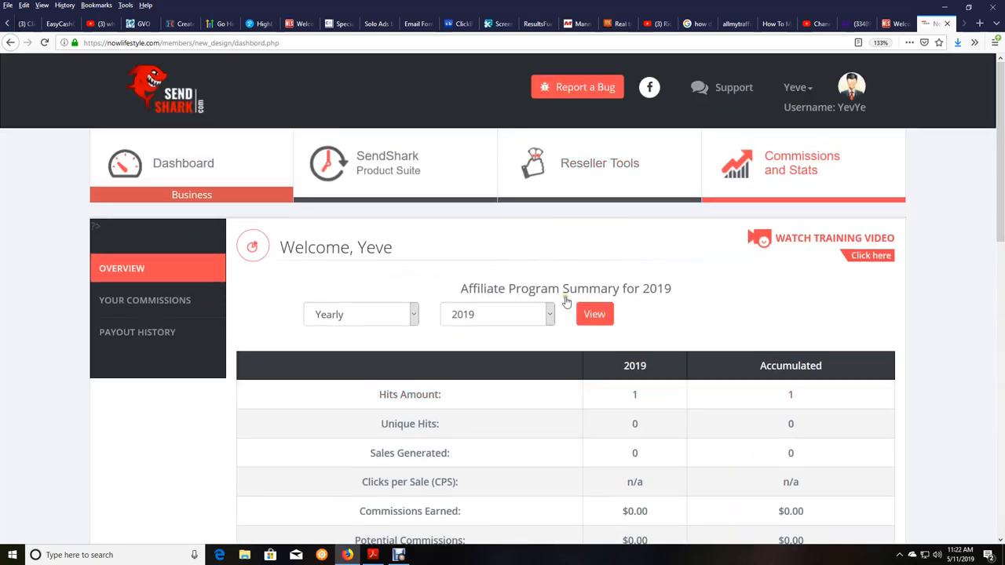
mouse_move(801, 157)
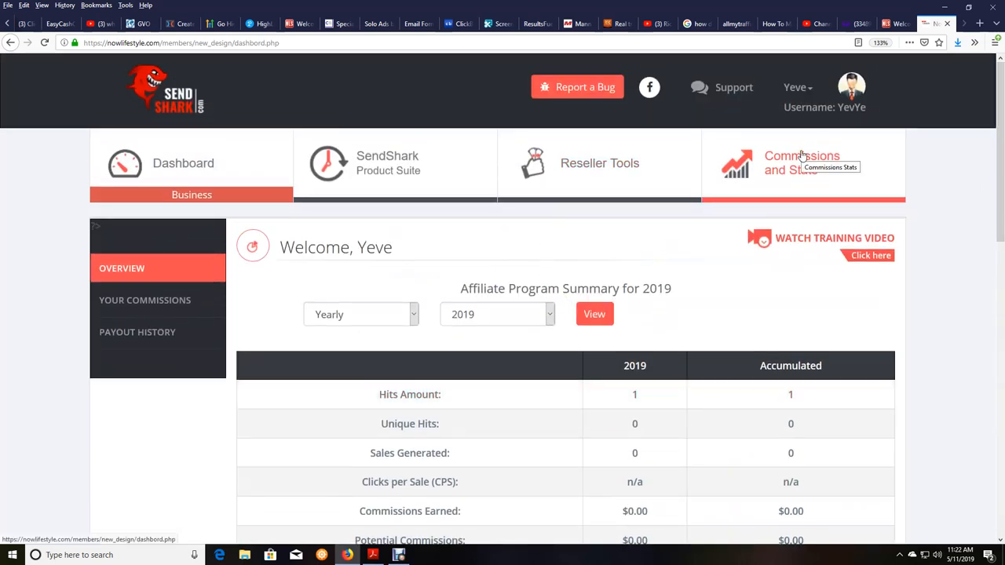
left_click(145, 300)
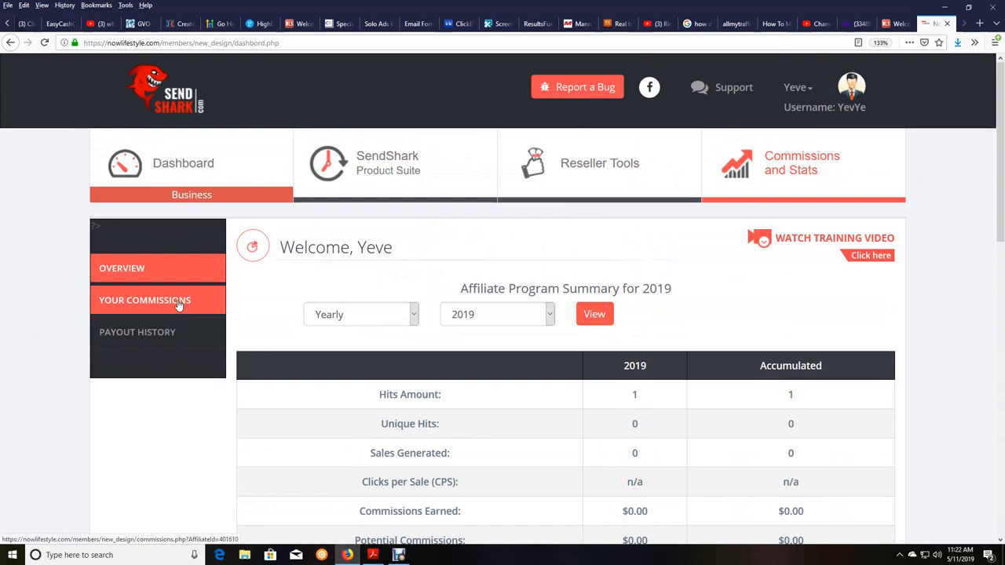
Open Your Commissions from the sidebar, showing $0 earned from today through all time.
left_click(144, 300)
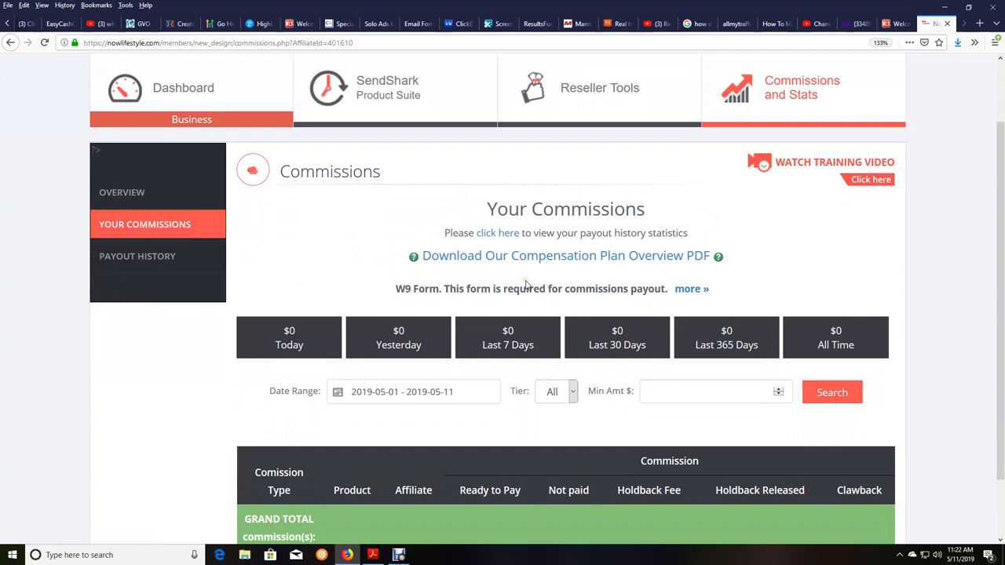
mouse_move(526, 277)
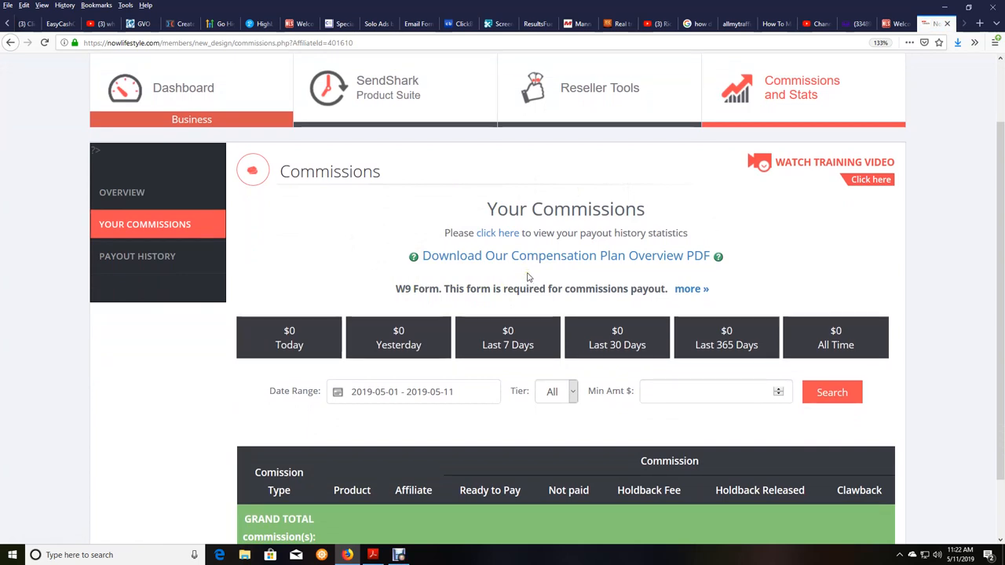
mouse_move(530, 275)
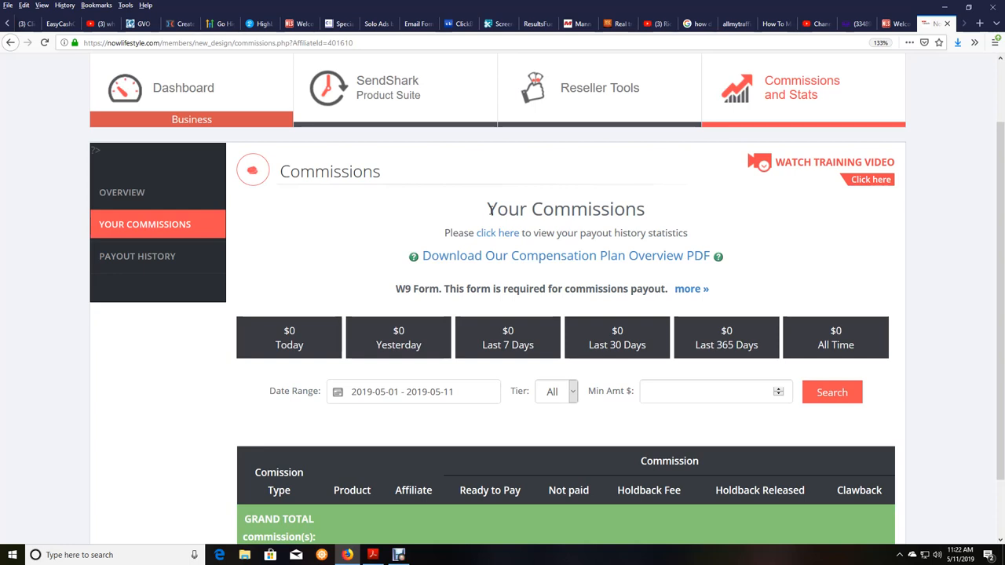
mouse_move(691, 289)
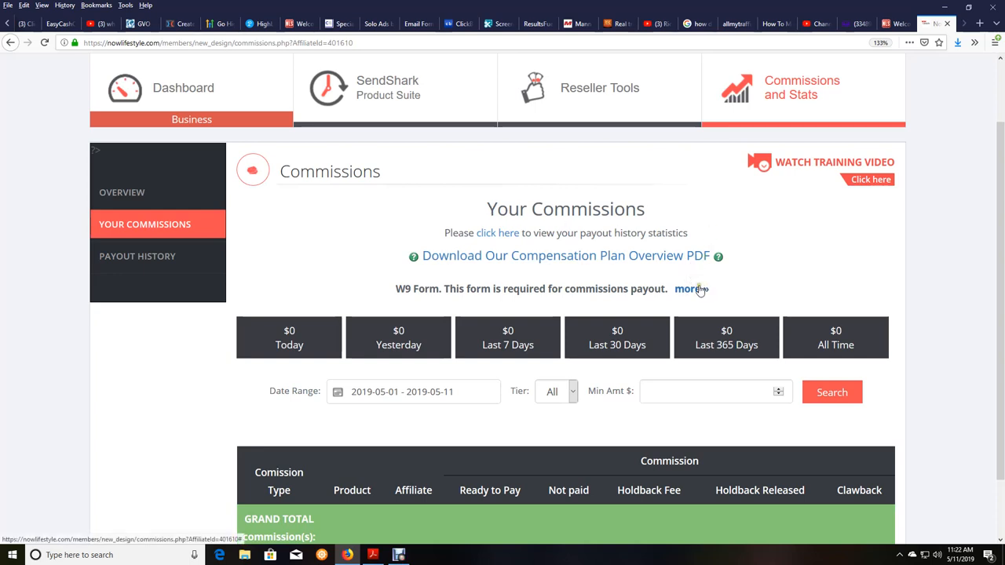
Expand the W9 Form notice with its 'more »' link to show the full payout explanation.
left_click(687, 288)
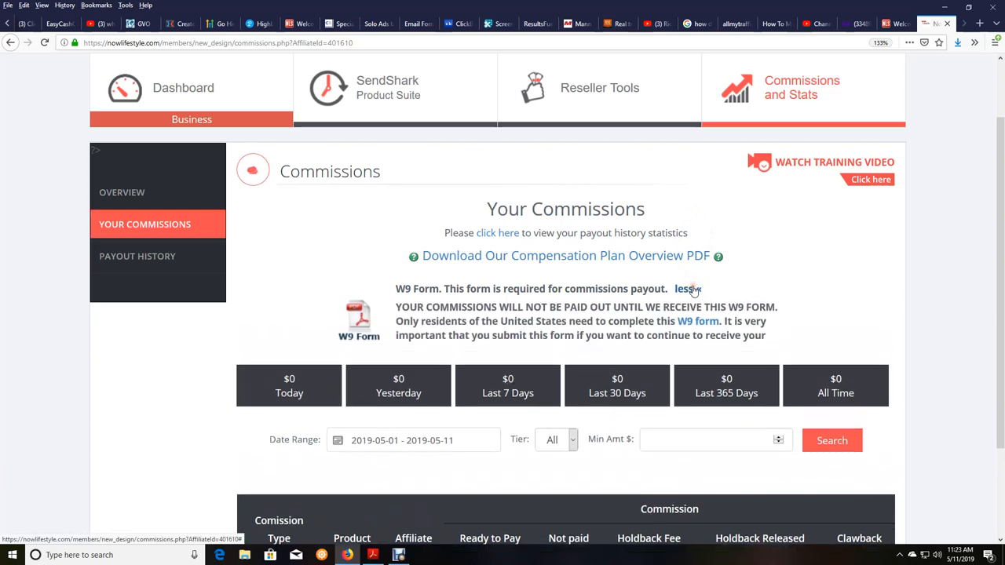
left_click(687, 288)
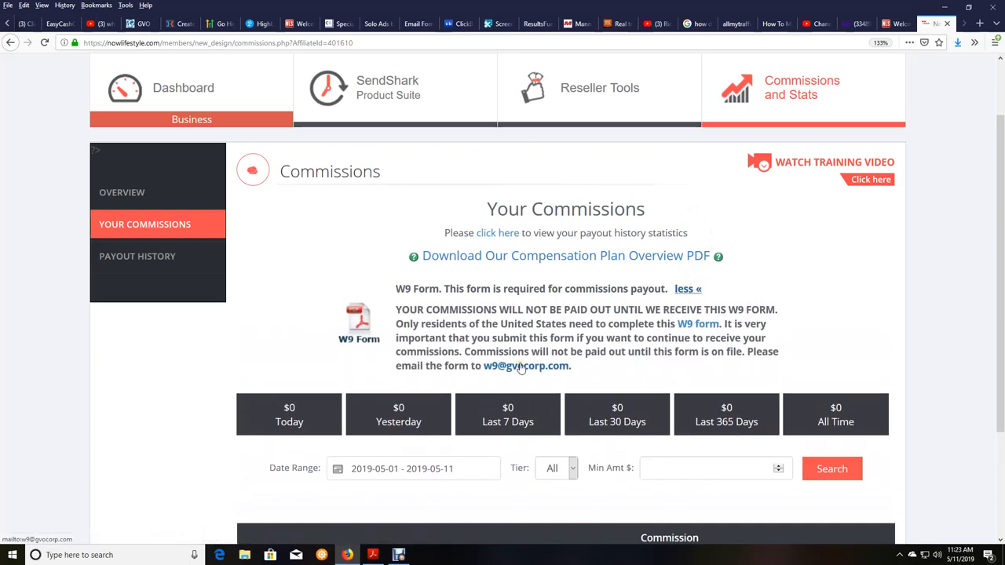
mouse_move(697, 324)
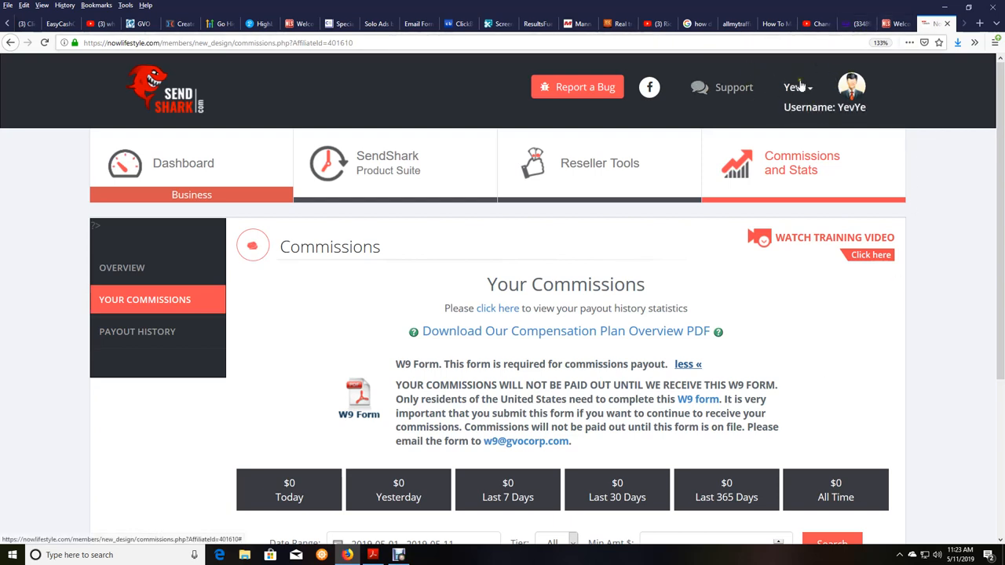
mouse_move(801, 91)
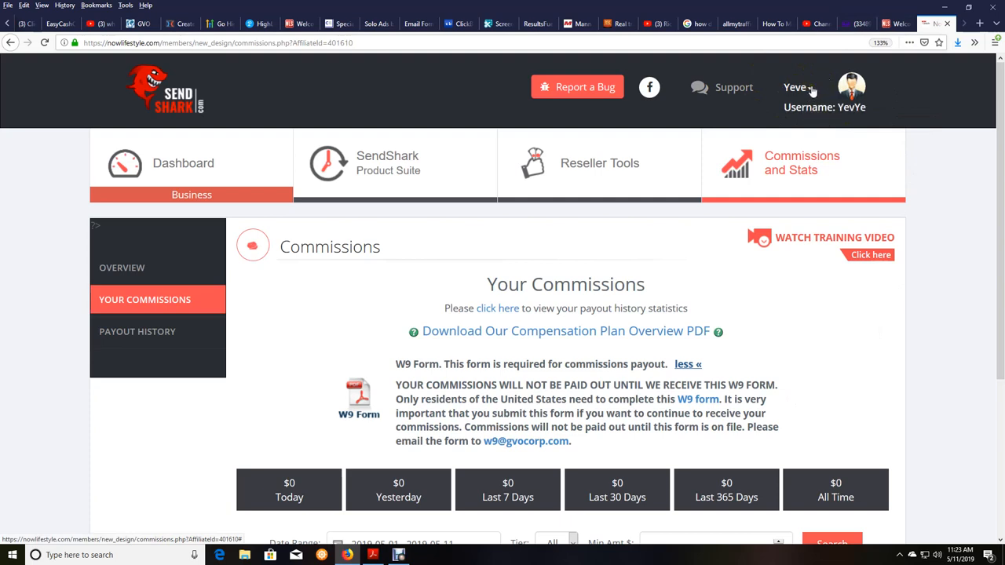
Open Your Profile from the username menu and scroll down to the Lead Capture System section.
left_click(795, 87)
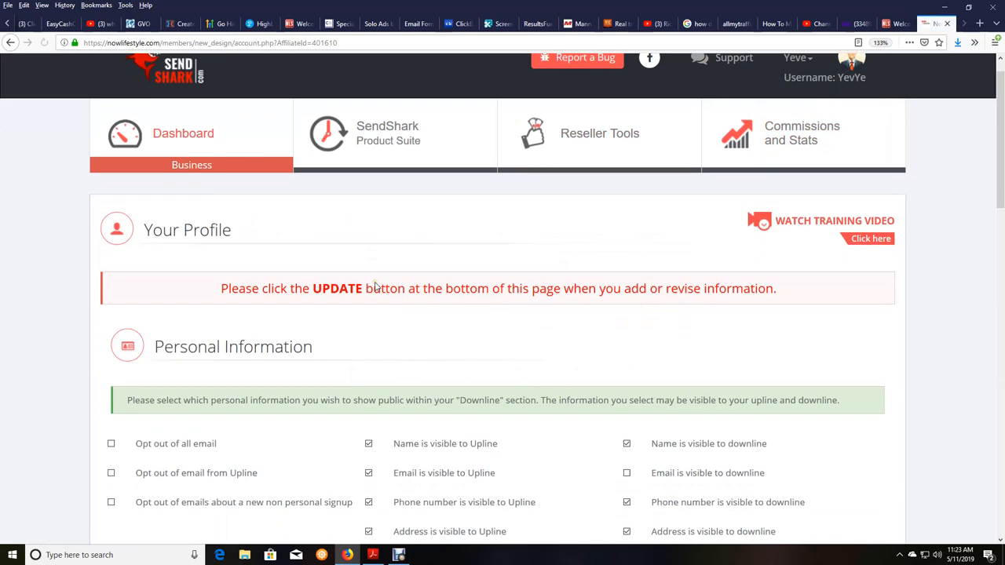
scroll("down", 3)
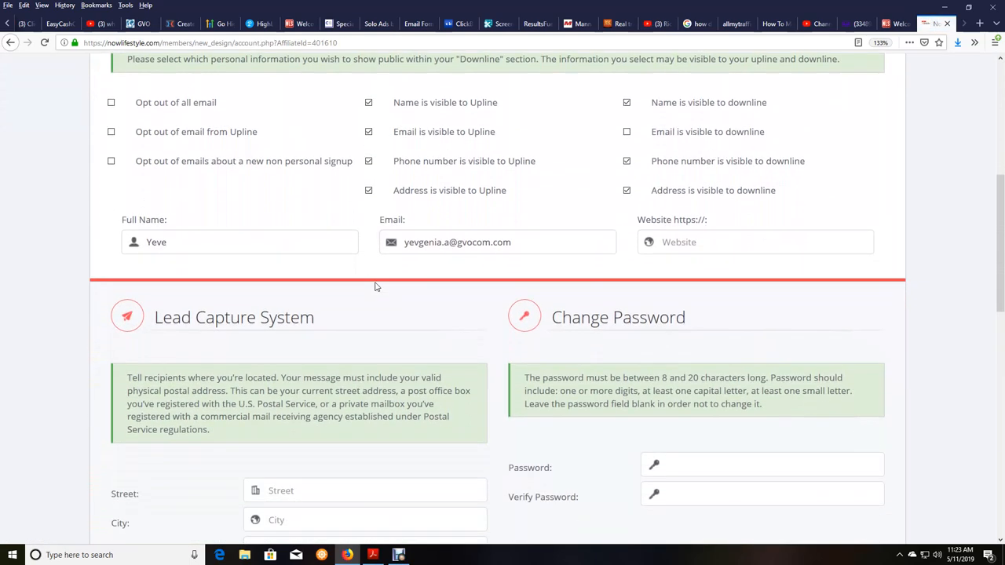
scroll("down", 3)
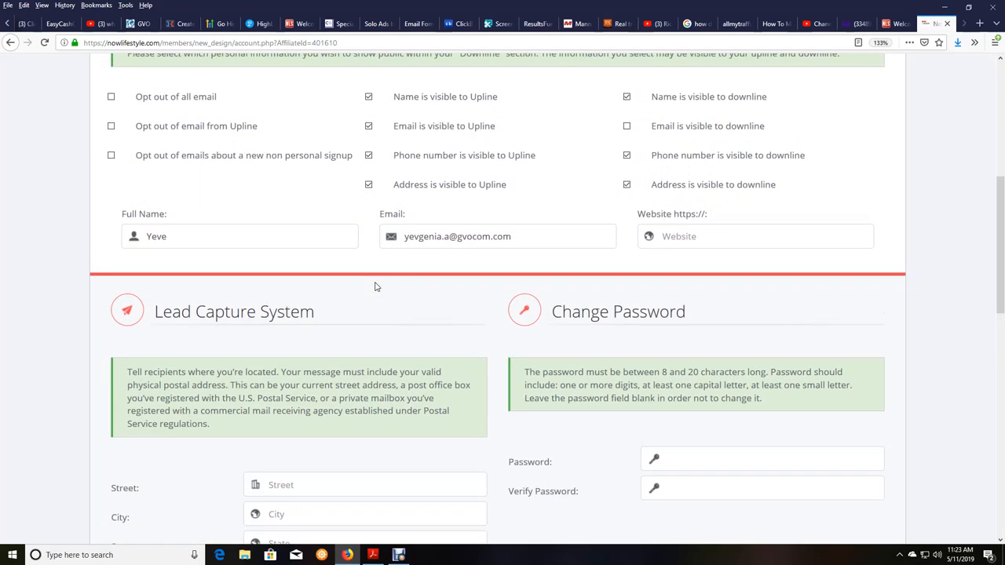
scroll("down", 3)
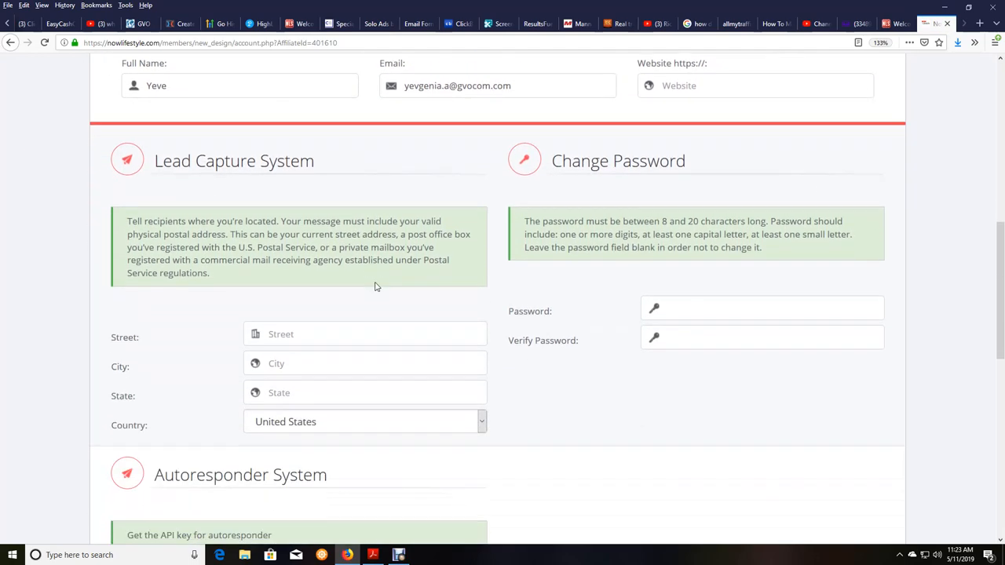
scroll("down", 3)
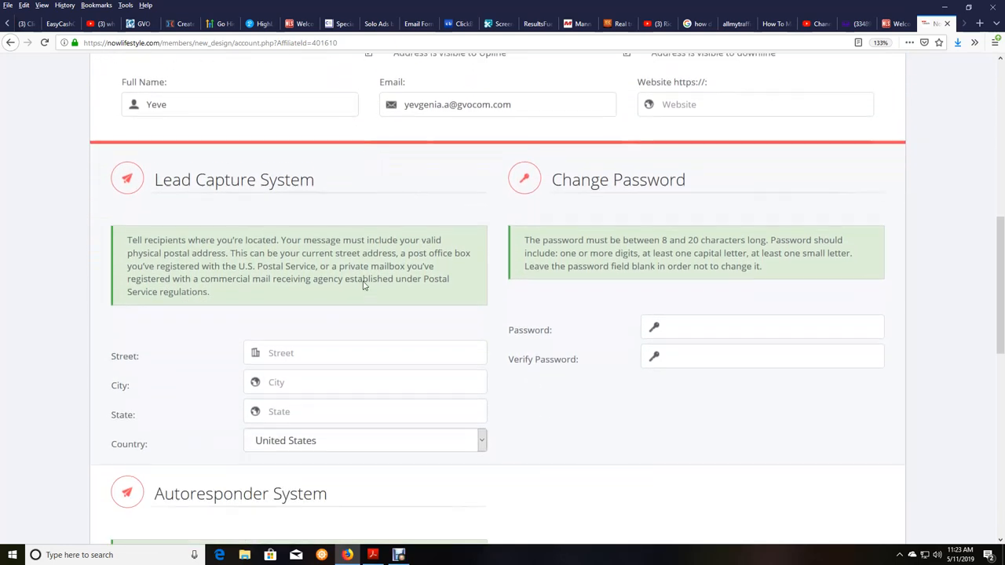
scroll("down", 3)
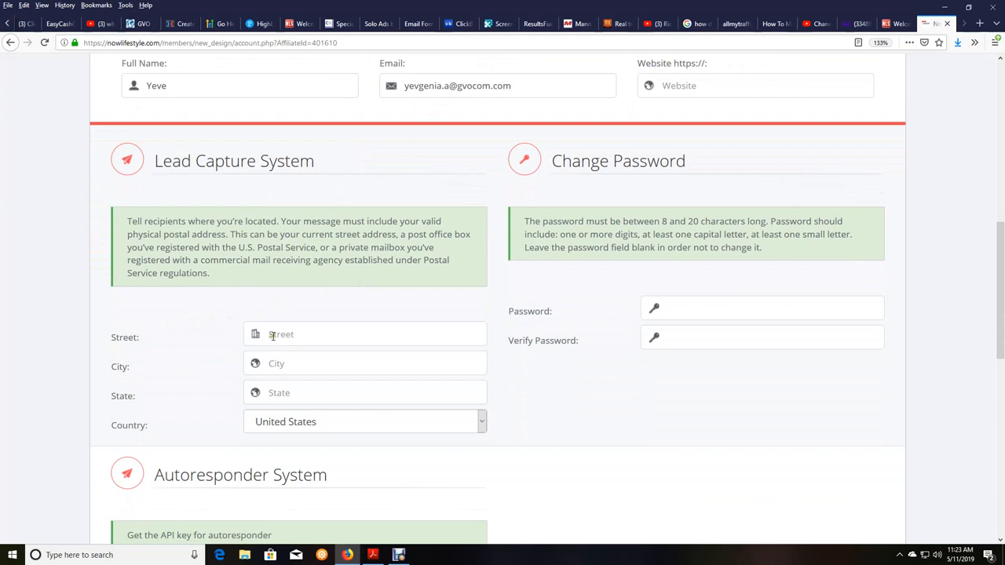
Enter the lead capture address: street 'test 109 s5th ave', city Dallas, state Texas.
type("t")
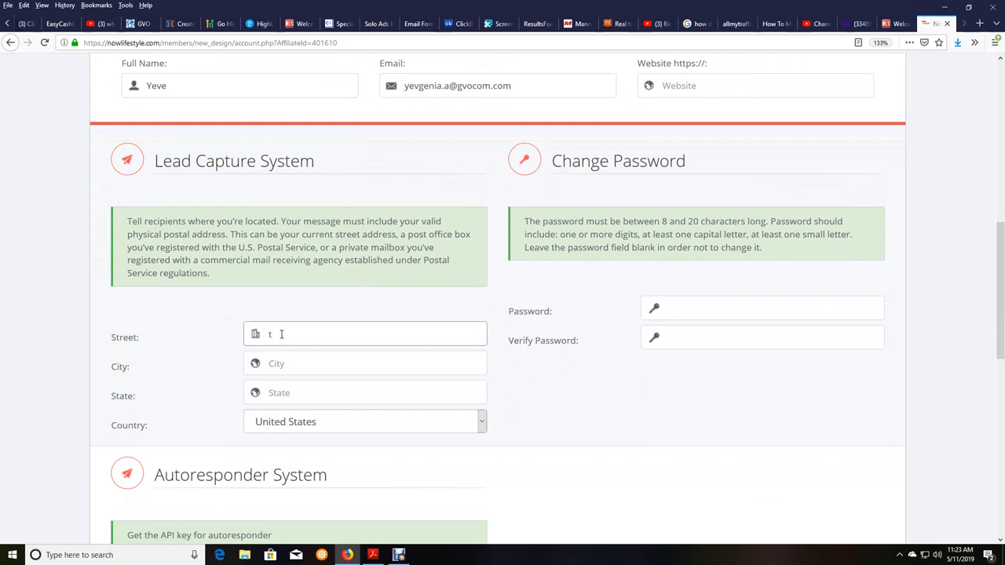
type("est")
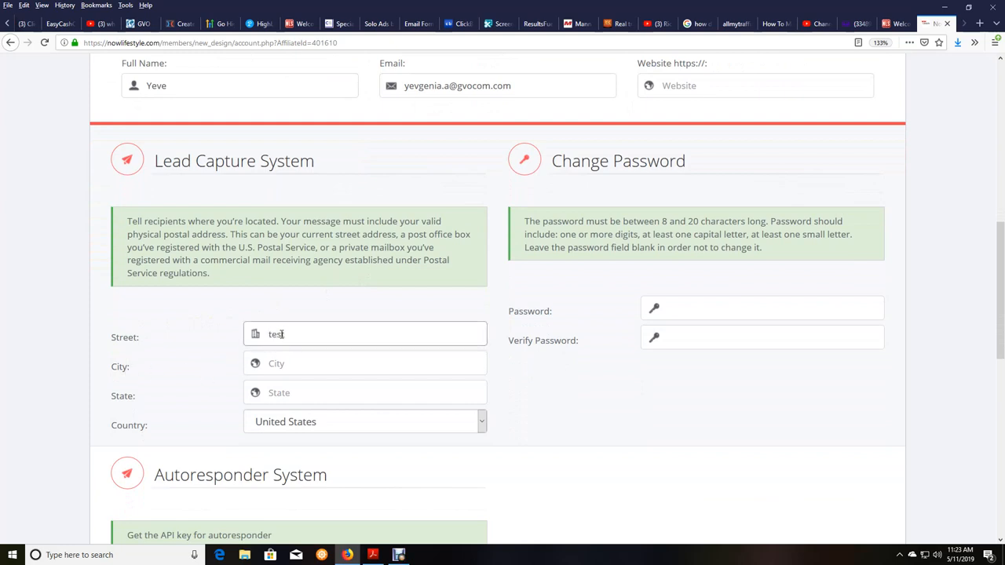
type("109")
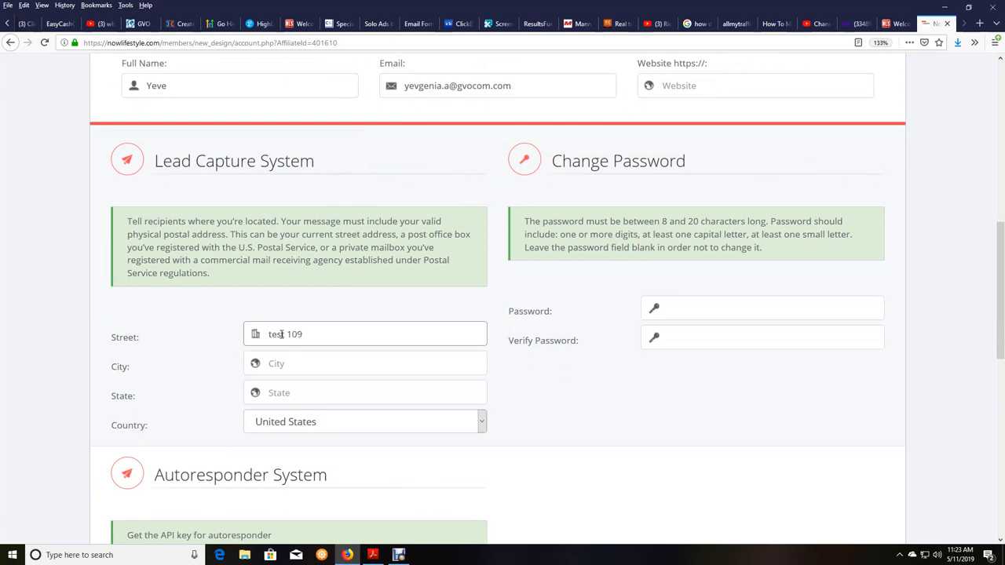
type("s5th ave")
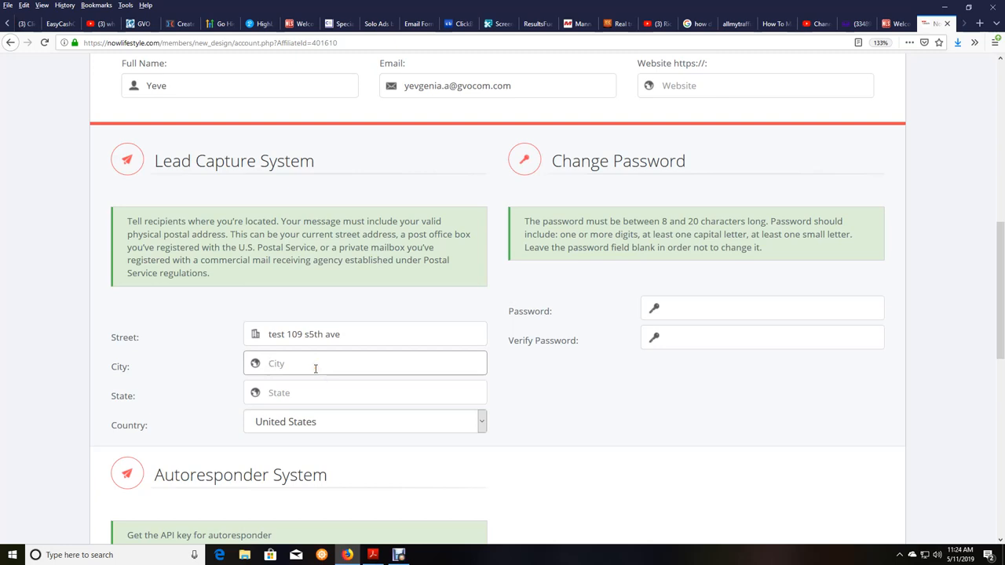
type("Dallas")
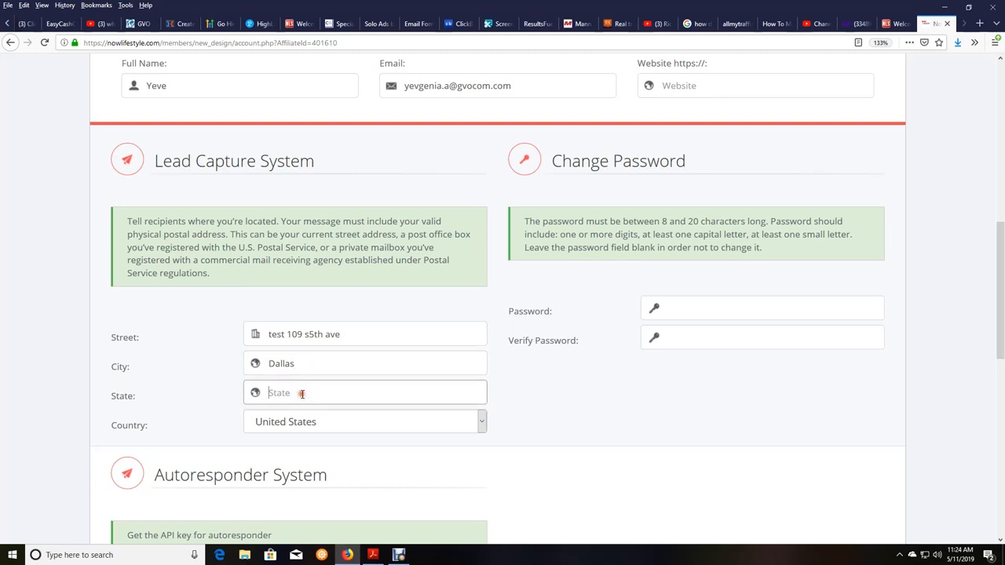
type("T")
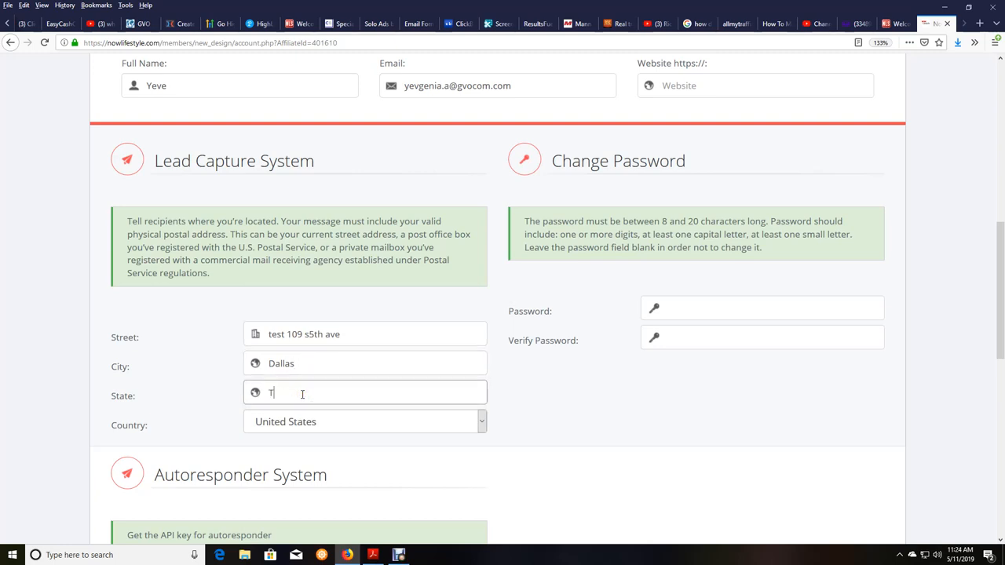
type("exas")
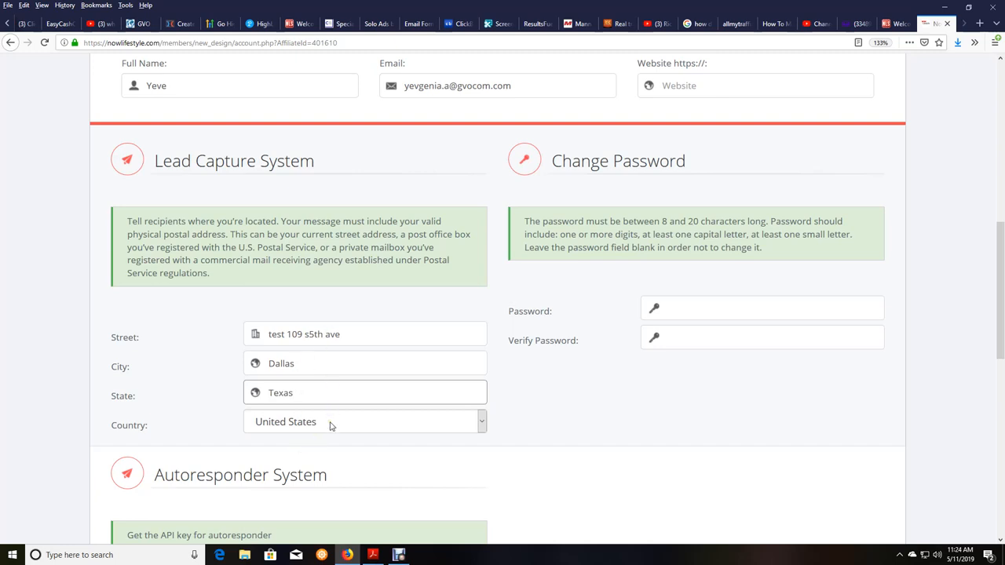
mouse_move(462, 276)
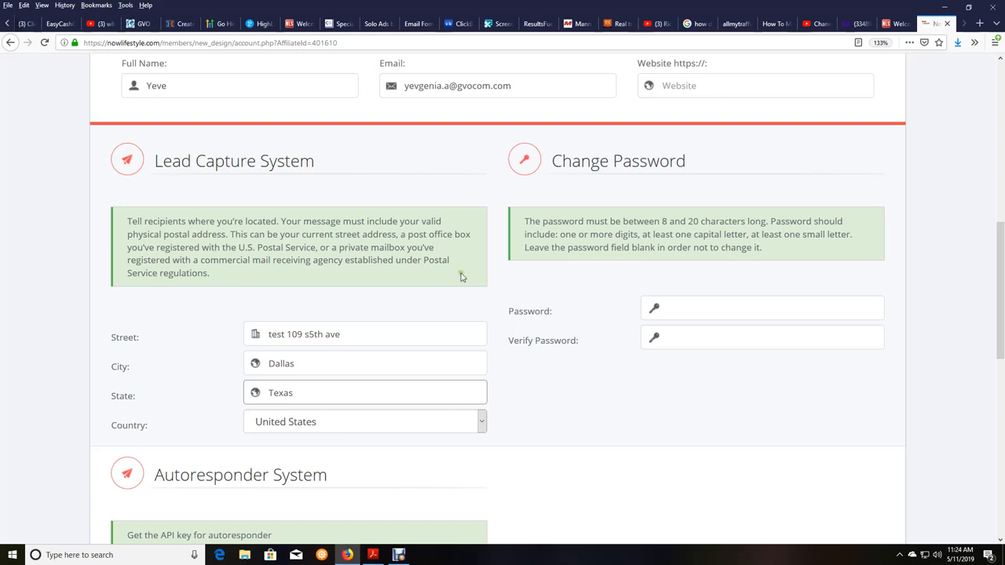
left_click(364, 392)
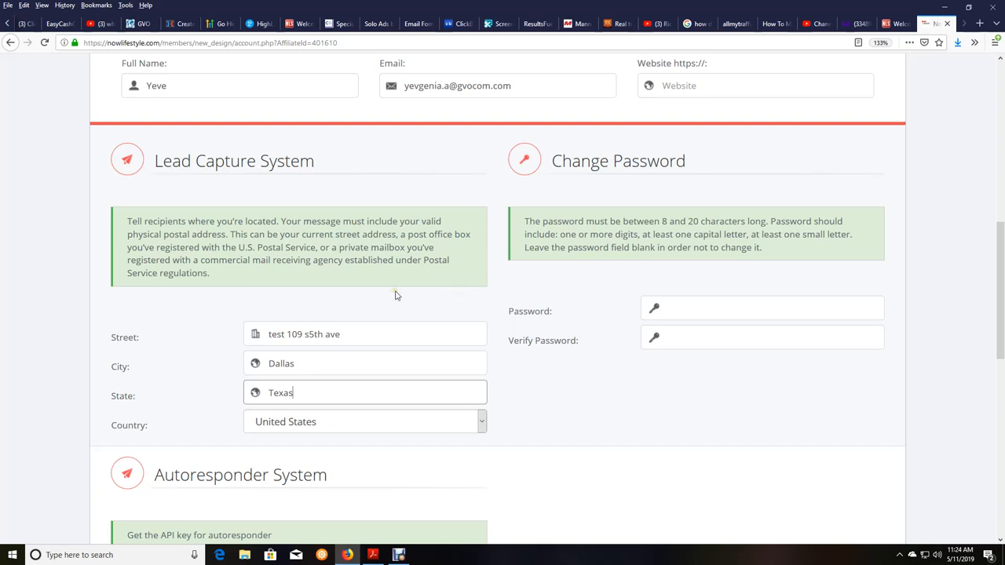
scroll("down", 3)
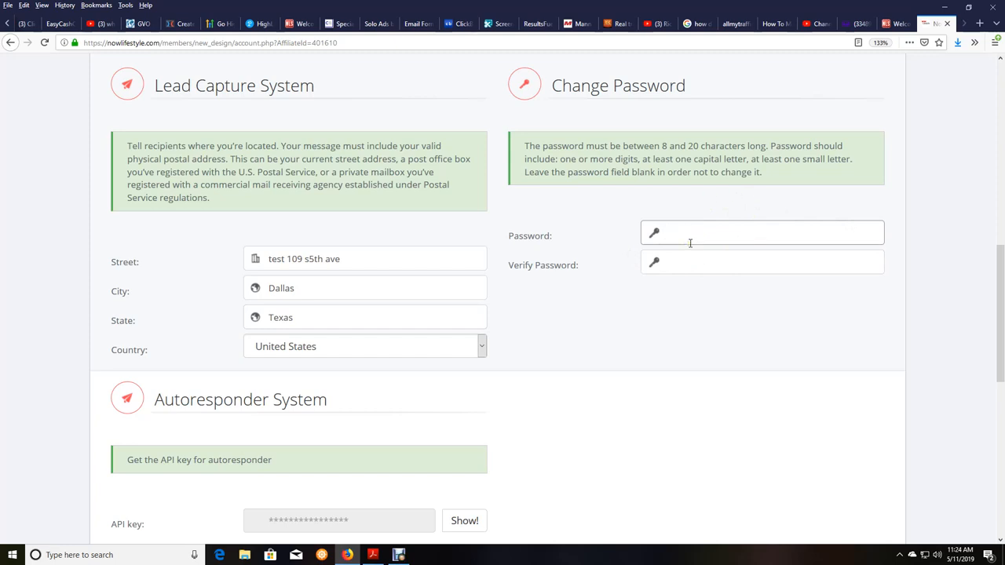
mouse_move(607, 268)
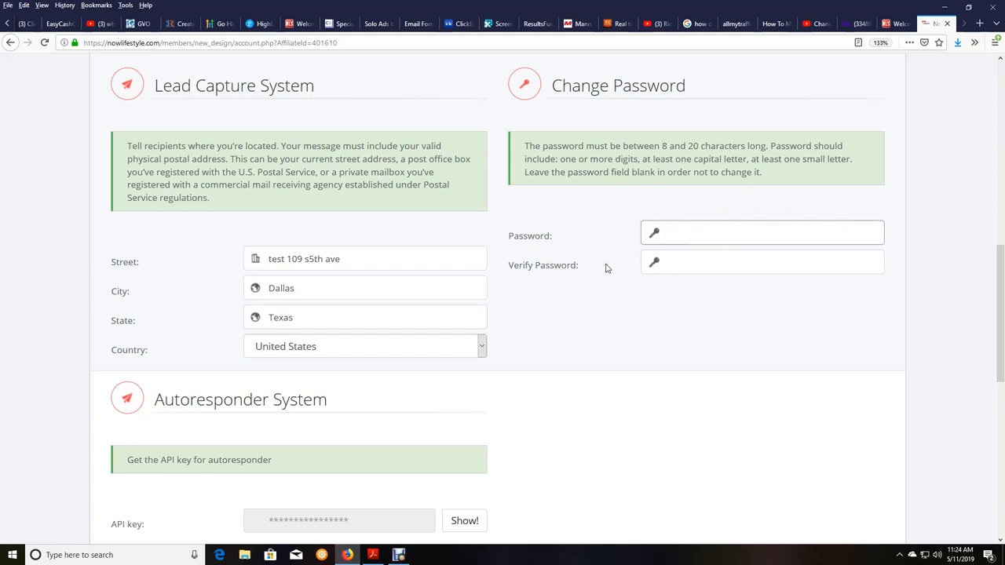
left_click(762, 233)
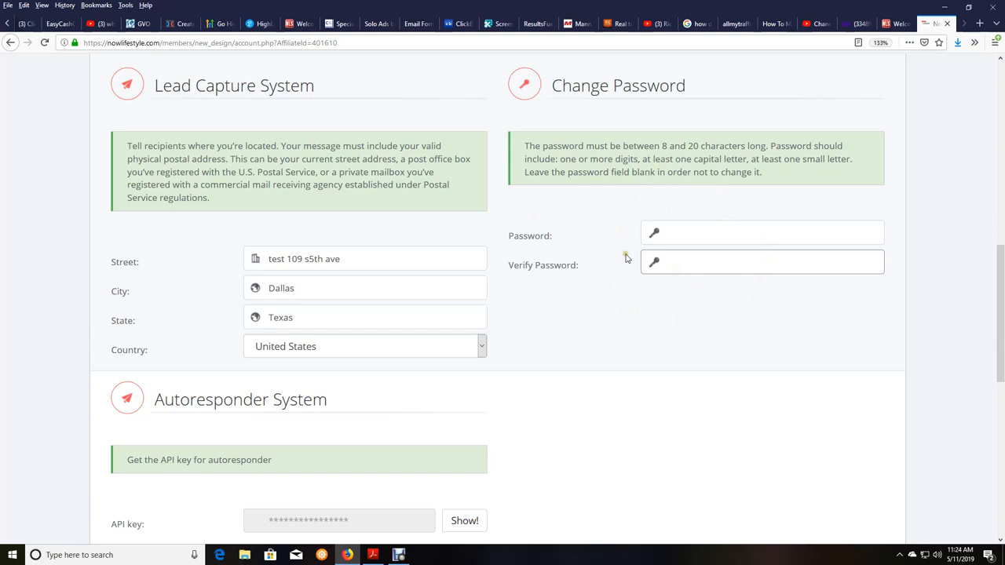
left_click(762, 262)
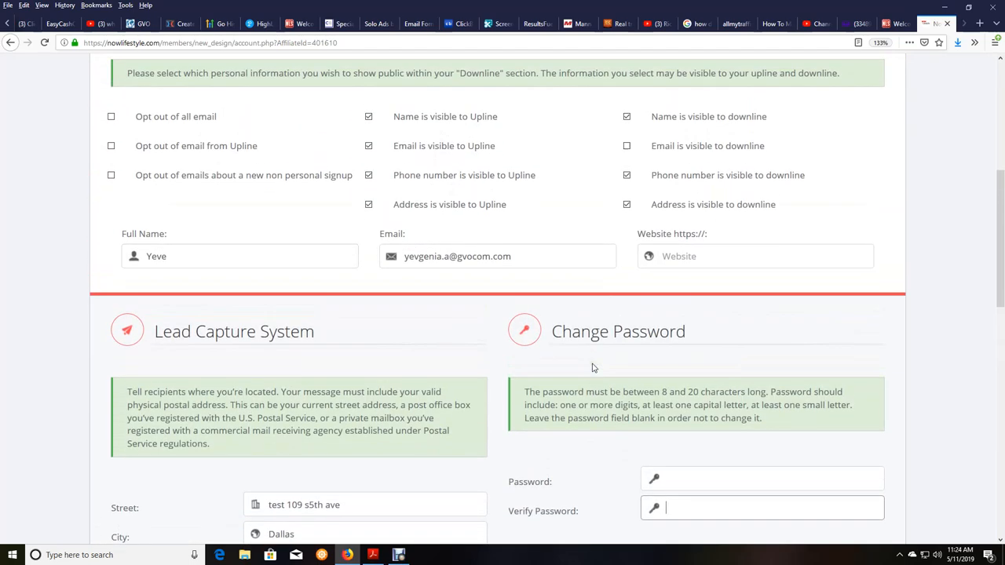
scroll("down", 3)
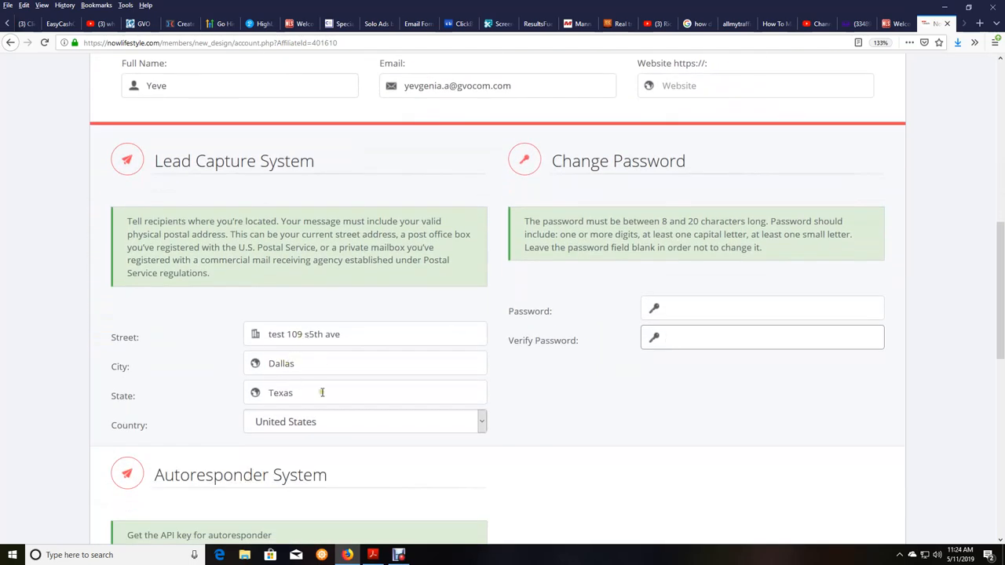
Select GVO Prepaid MasterCard as the payment option under Payment Information.
scroll("down", 3)
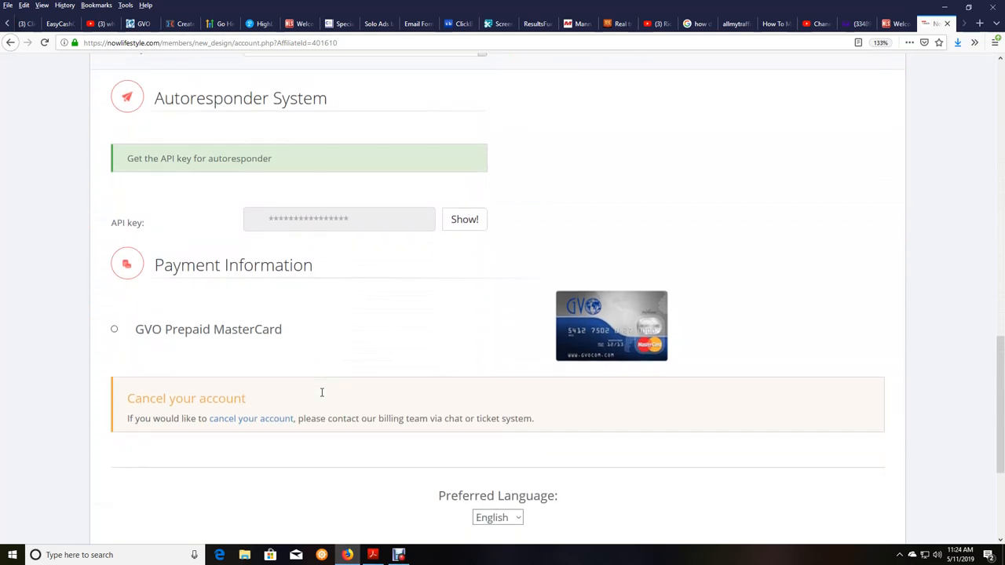
left_click(114, 329)
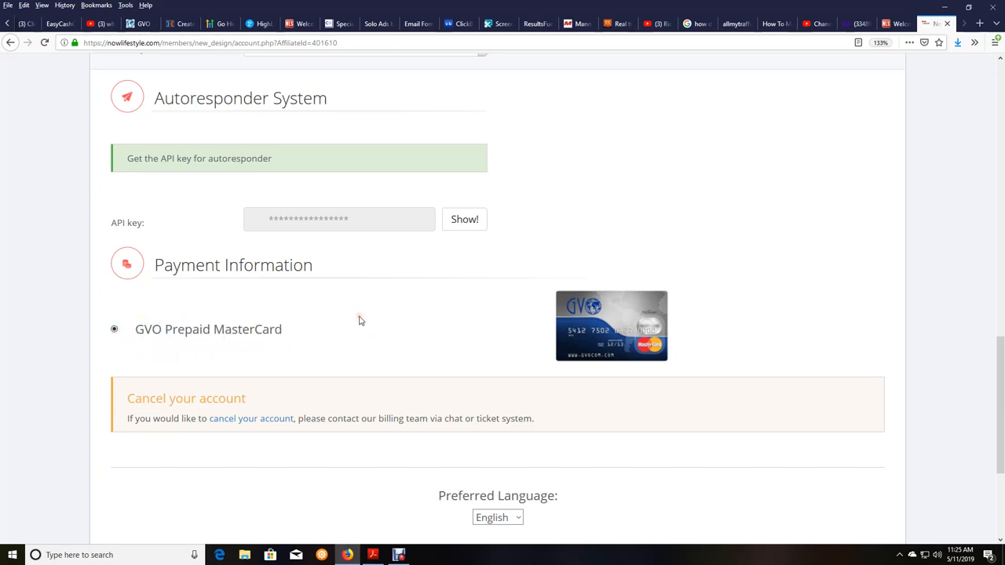
mouse_move(438, 339)
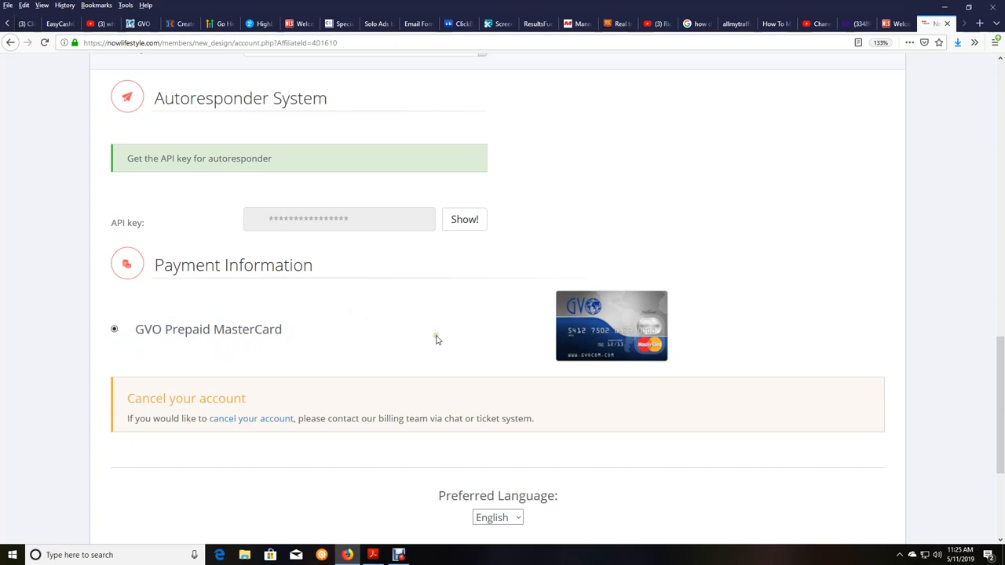
mouse_move(681, 308)
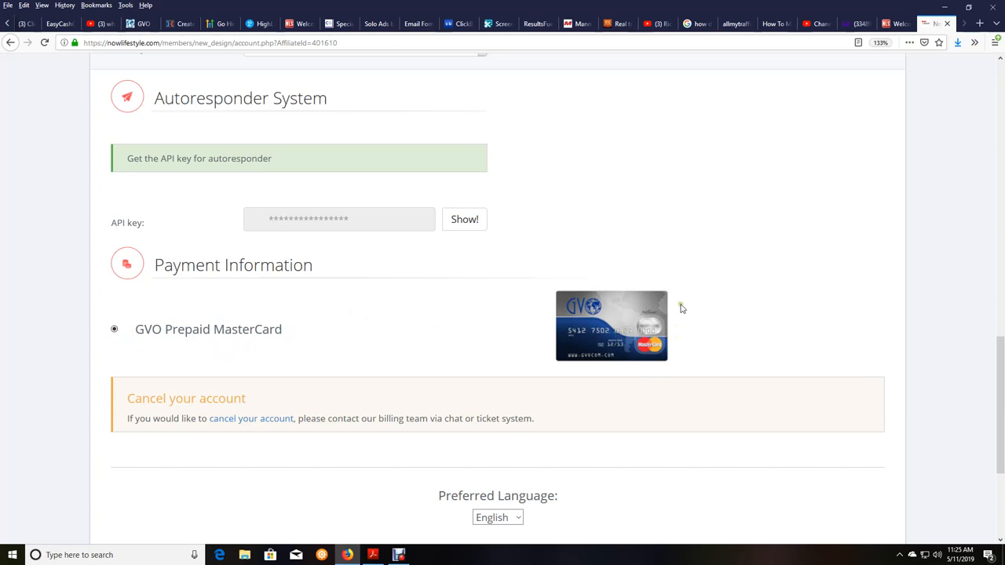
mouse_move(423, 365)
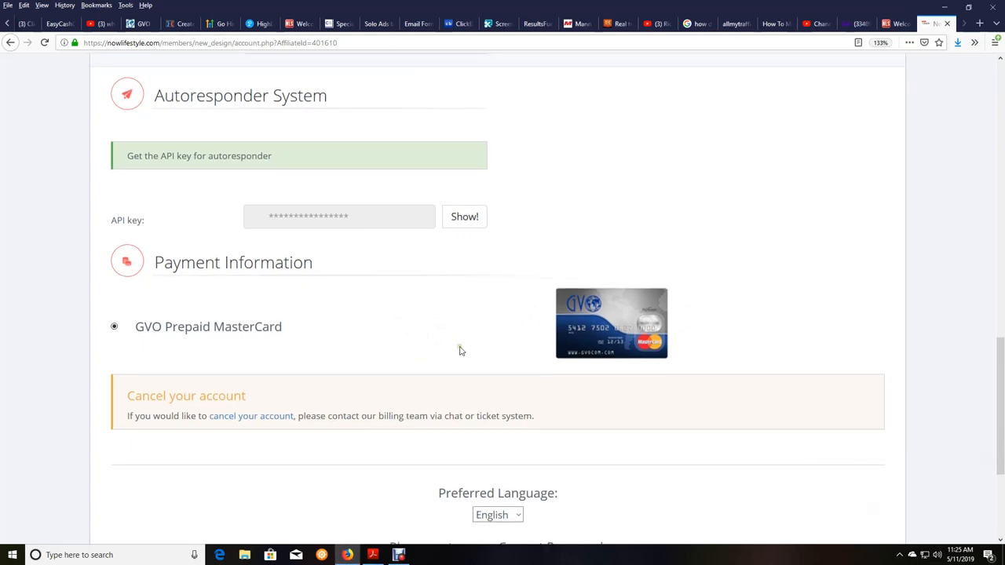
Paste the account password into the Current Password field on the profile page.
scroll("down", 3)
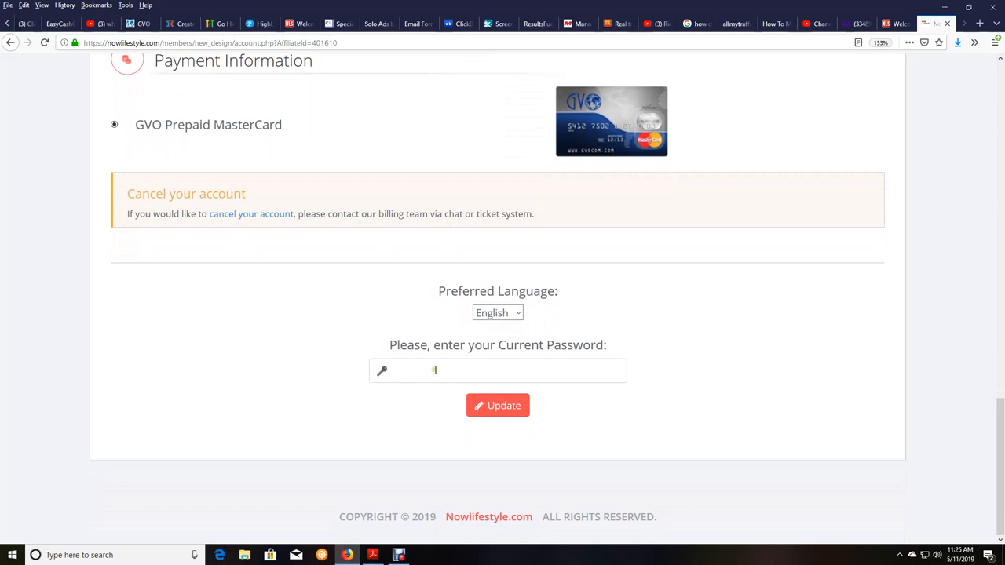
right_click(435, 371)
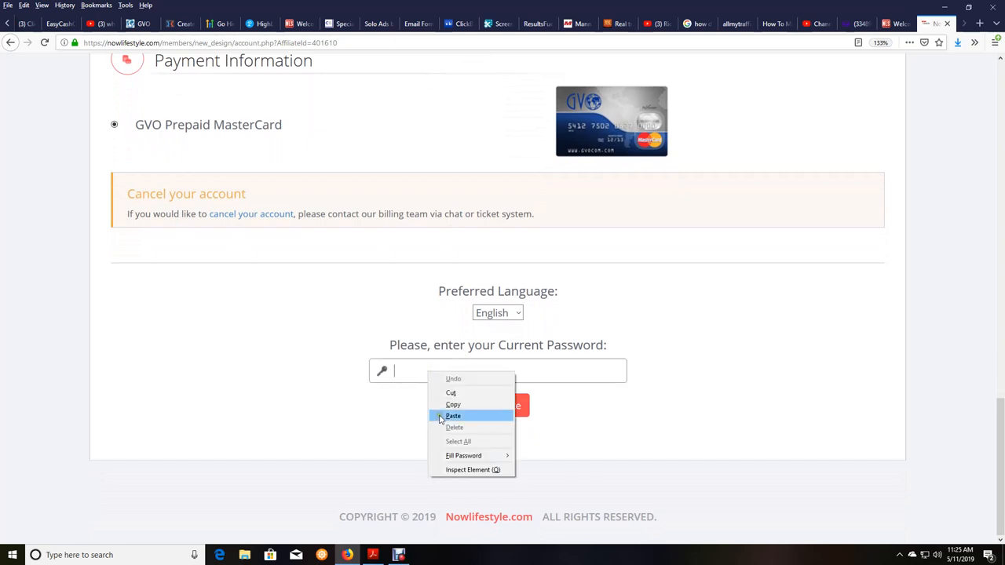
left_click(454, 415)
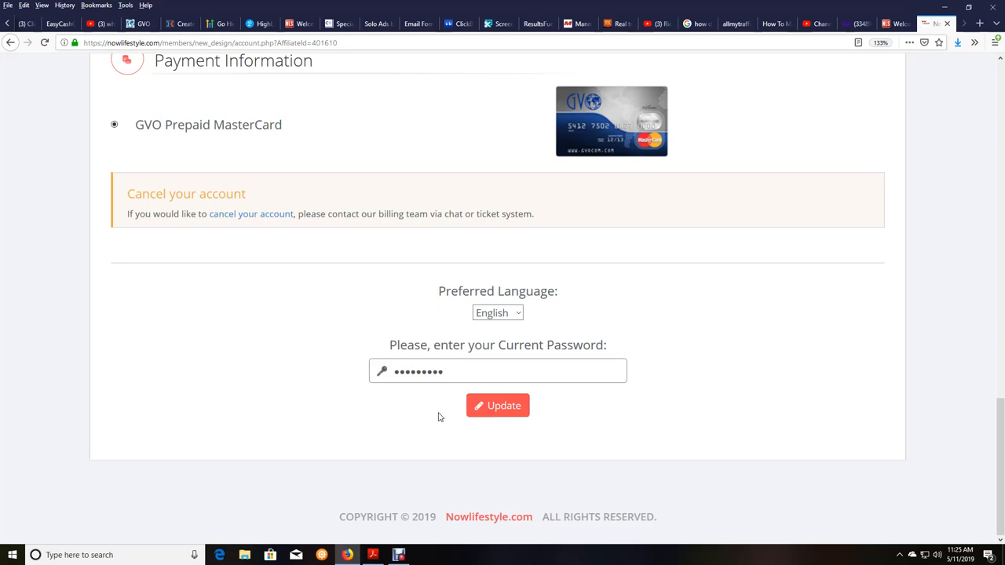
mouse_move(534, 463)
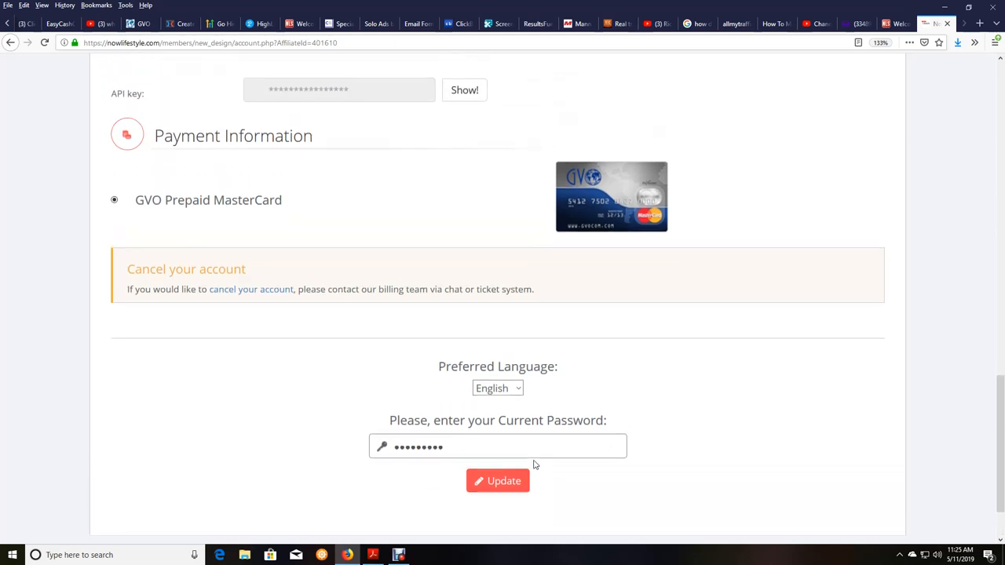
left_click(114, 199)
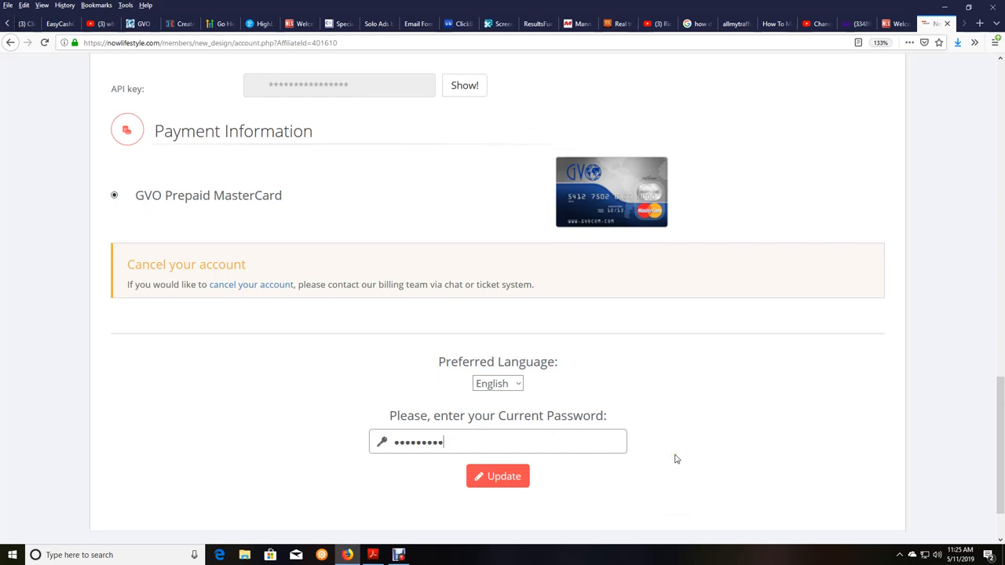
scroll("down", 3)
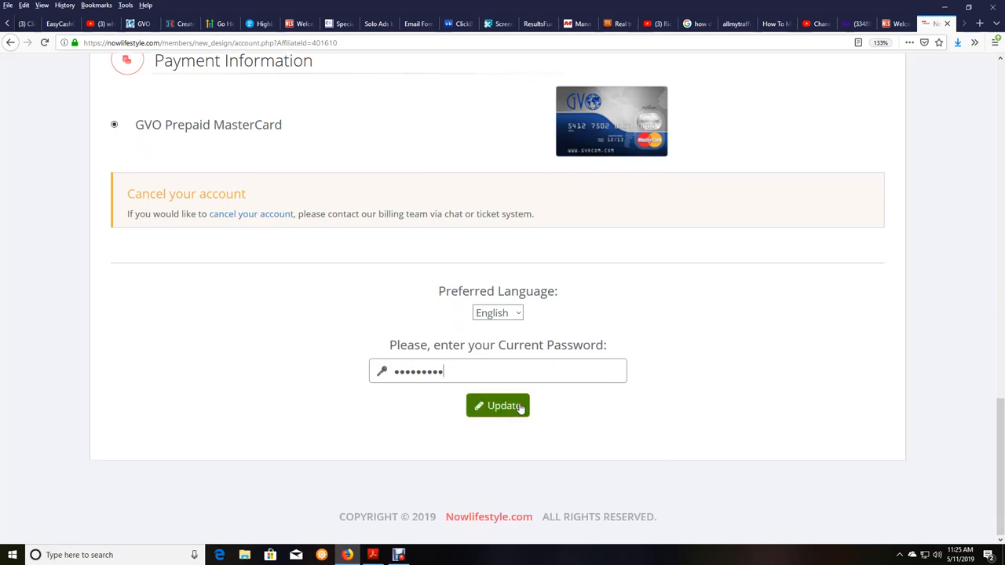
Submit the profile update, decline Firefox's password save, and scroll down to Payment Information.
left_click(498, 405)
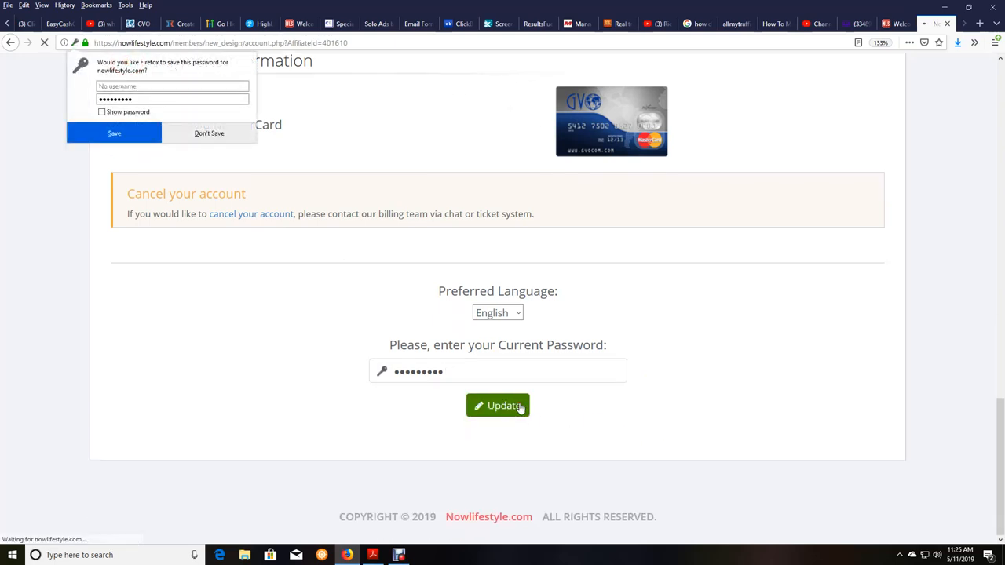
left_click(498, 405)
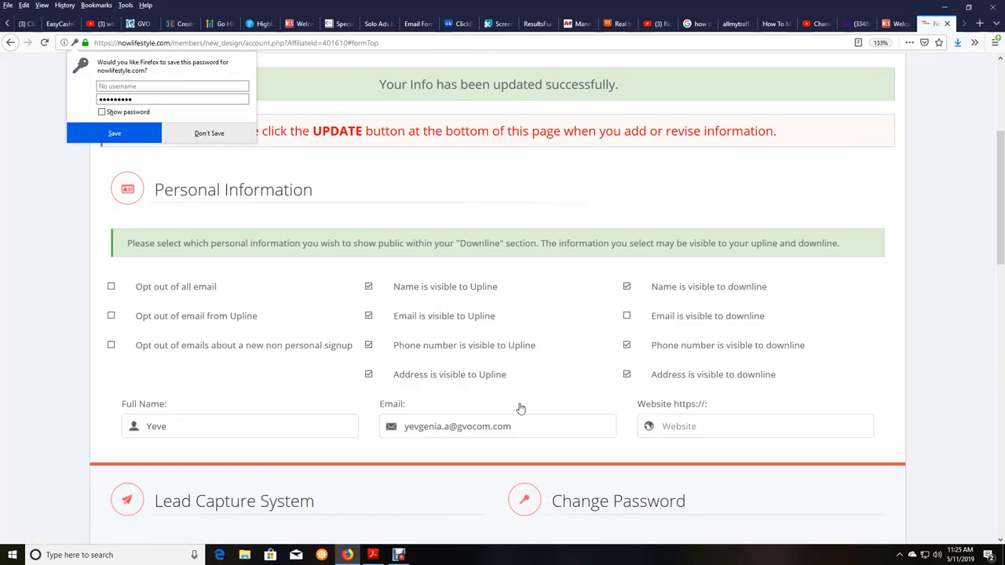
mouse_move(263, 128)
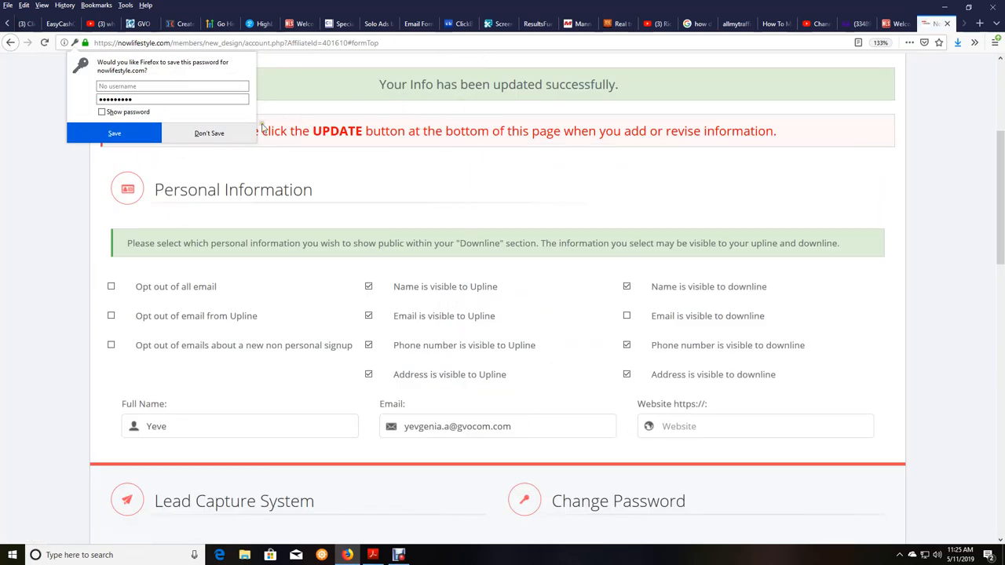
left_click(209, 132)
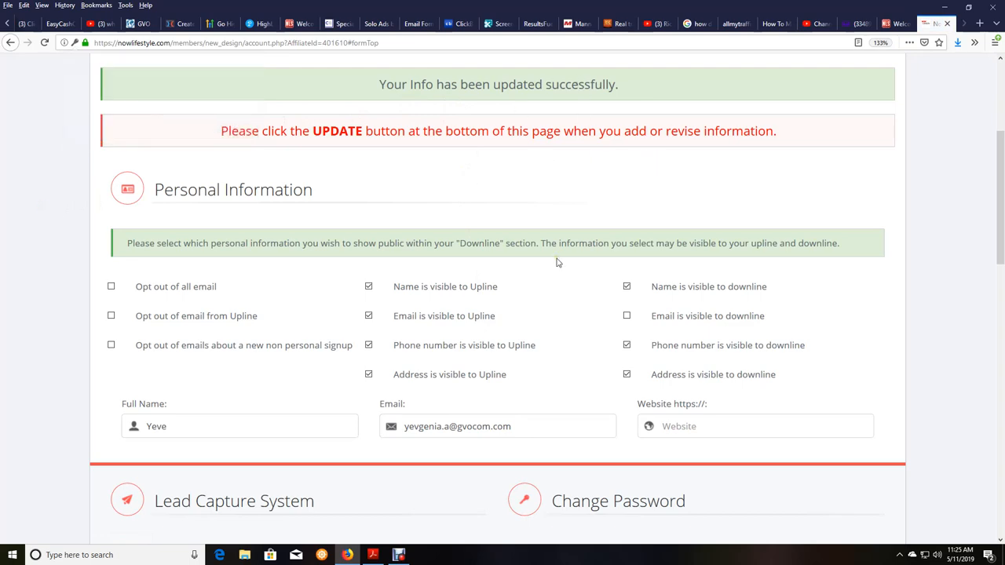
scroll("down", 3)
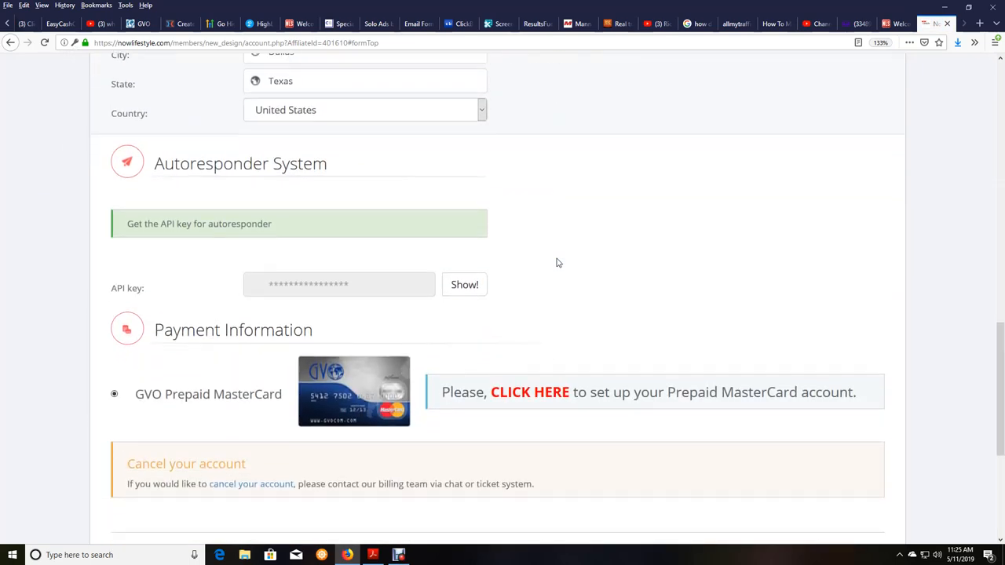
scroll("down", 3)
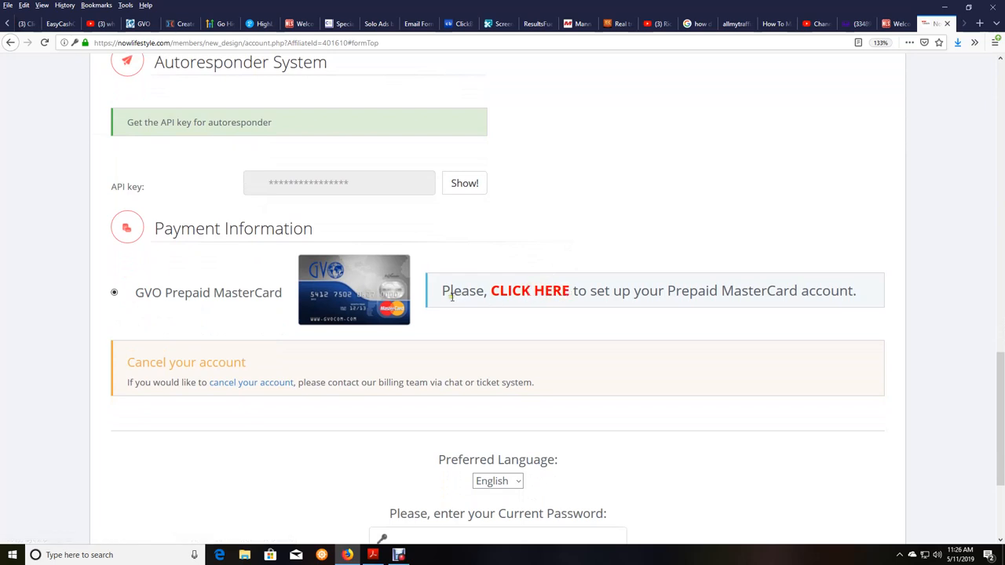
mouse_move(550, 290)
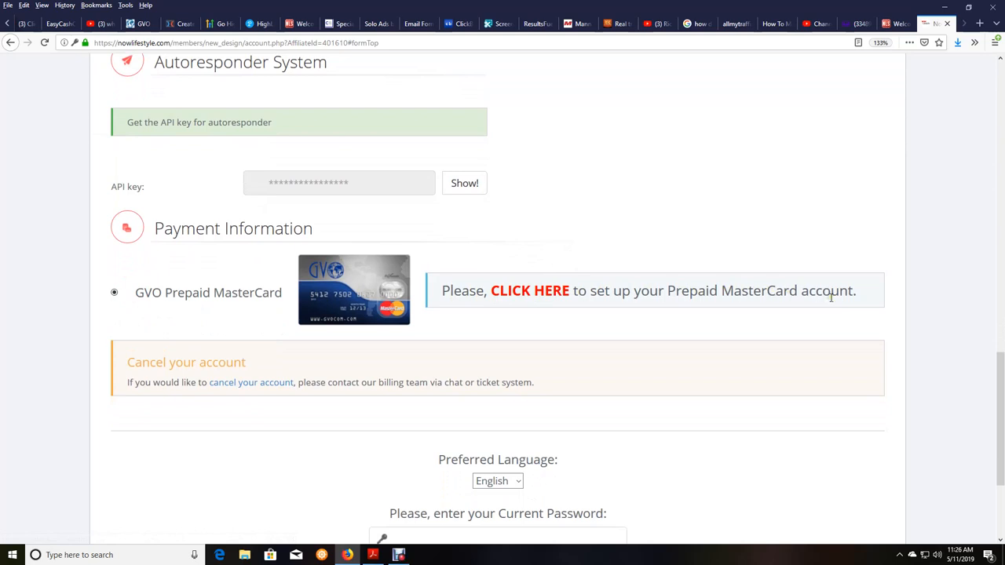
scroll("down", 3)
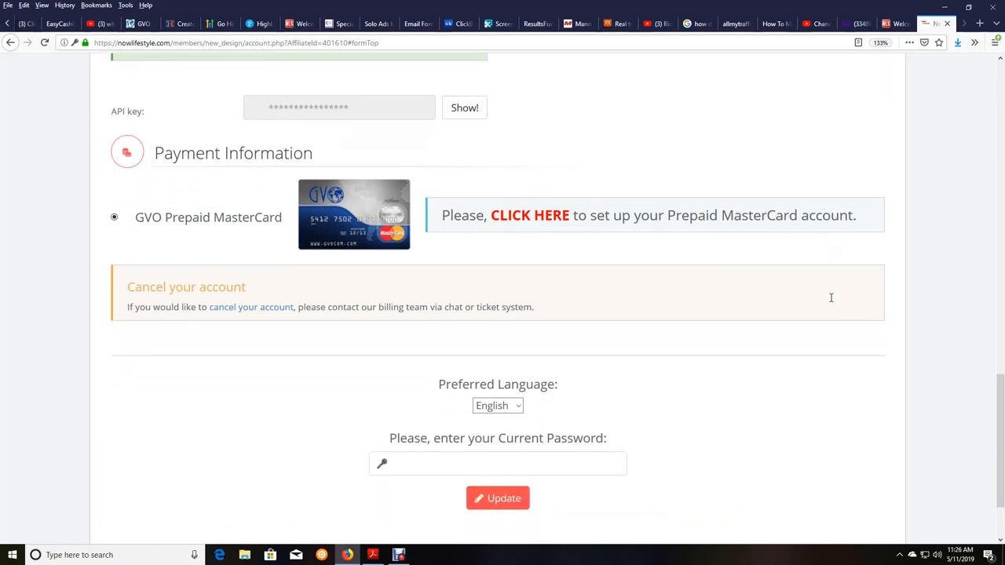
mouse_move(530, 220)
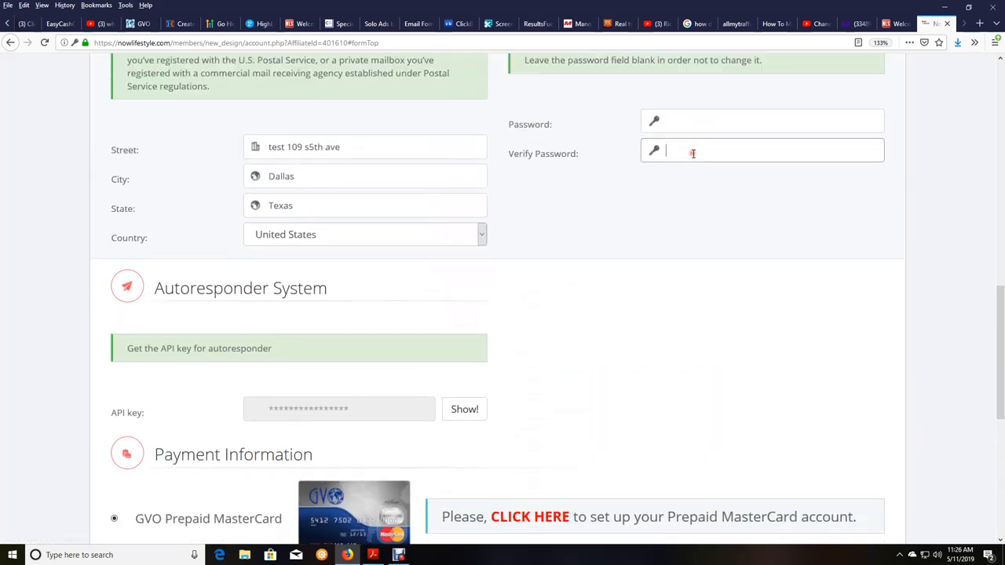
mouse_move(573, 491)
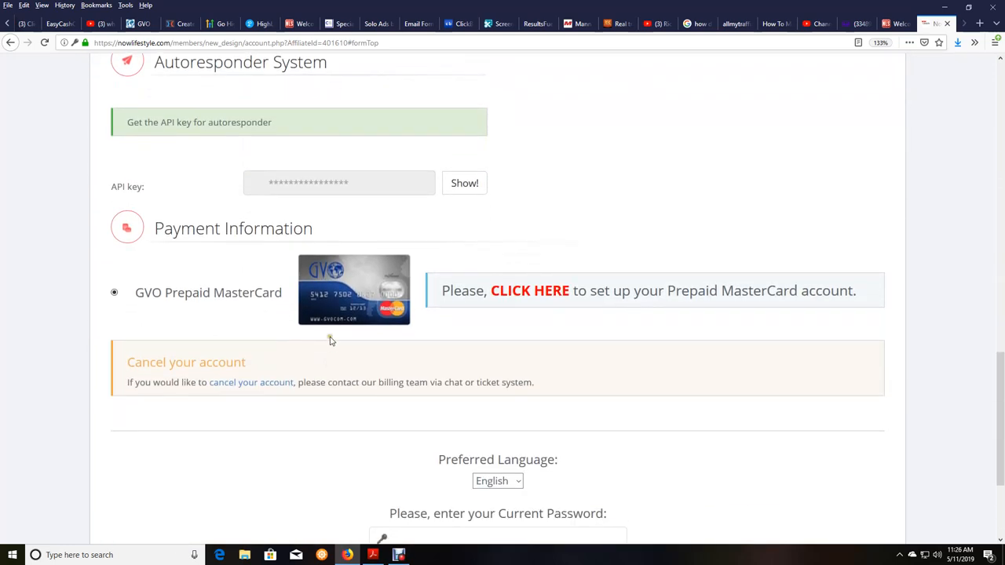
scroll("down", 3)
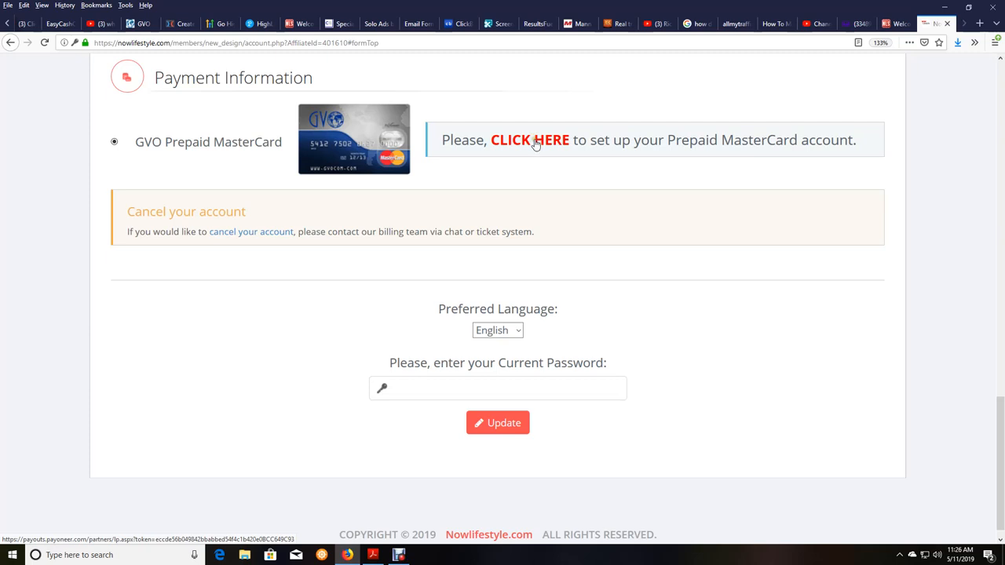
Choose Prepaid MasterCard as the Payoneer payment option and submit the sign-up.
left_click(530, 139)
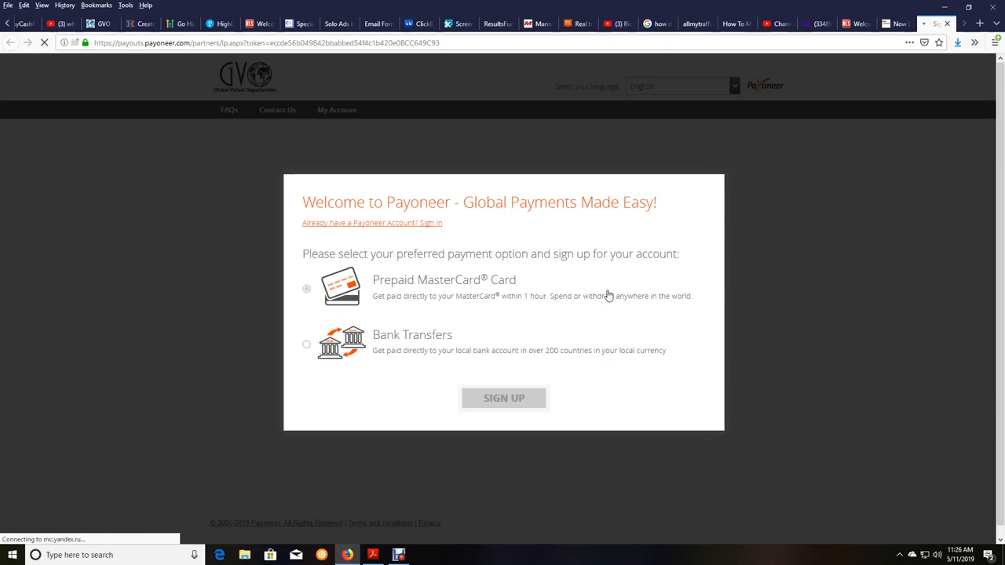
mouse_move(646, 283)
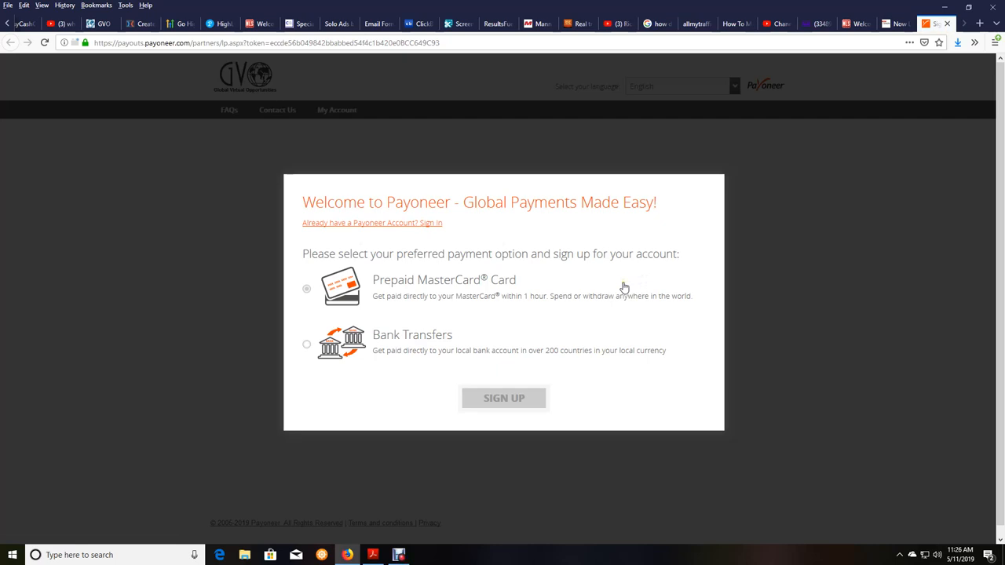
mouse_move(317, 233)
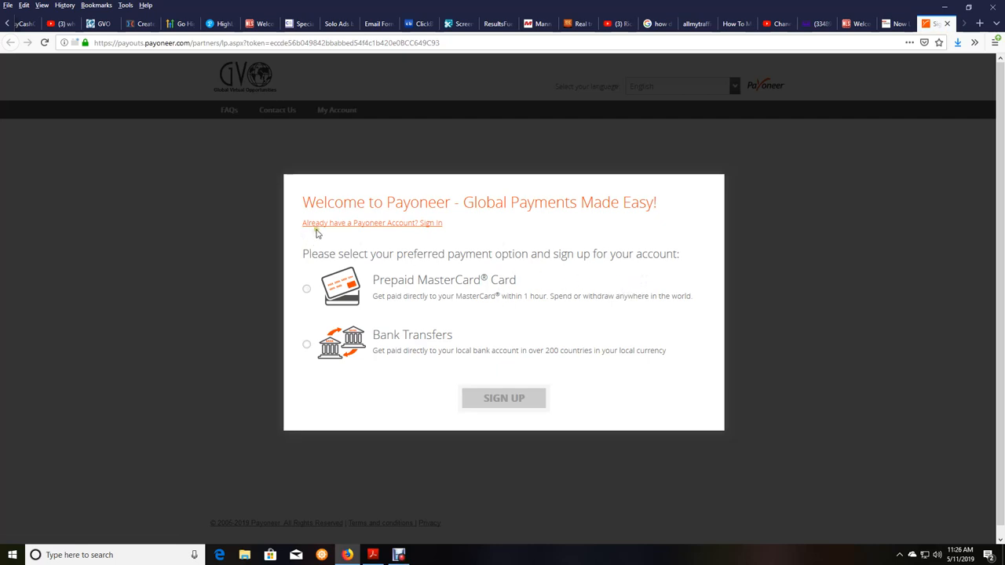
mouse_move(440, 231)
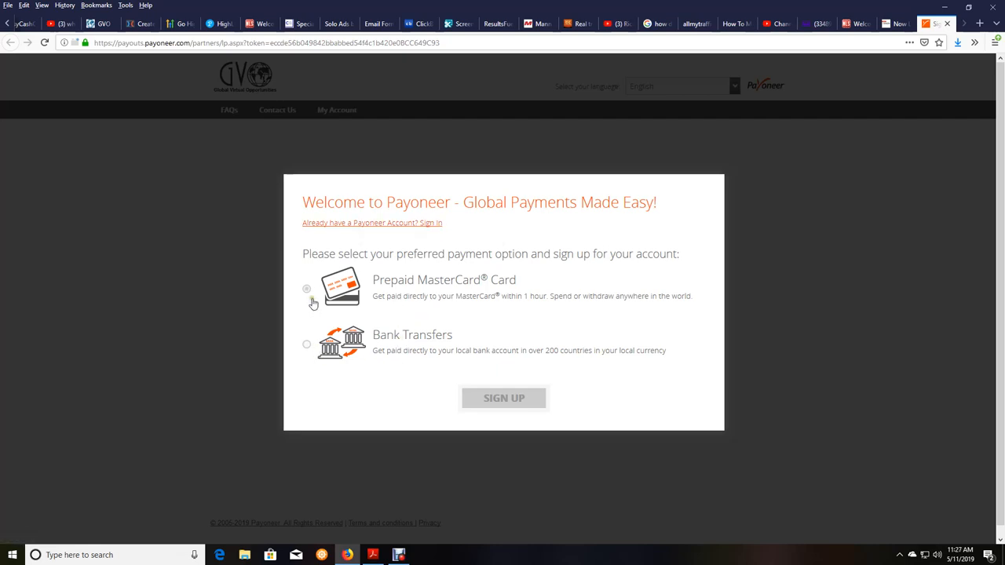
mouse_move(532, 304)
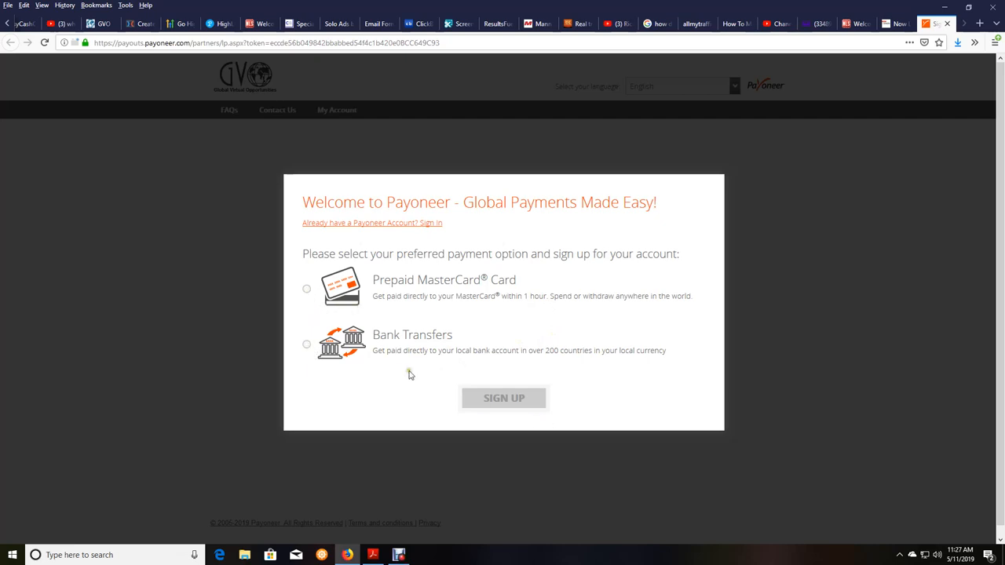
left_click(306, 289)
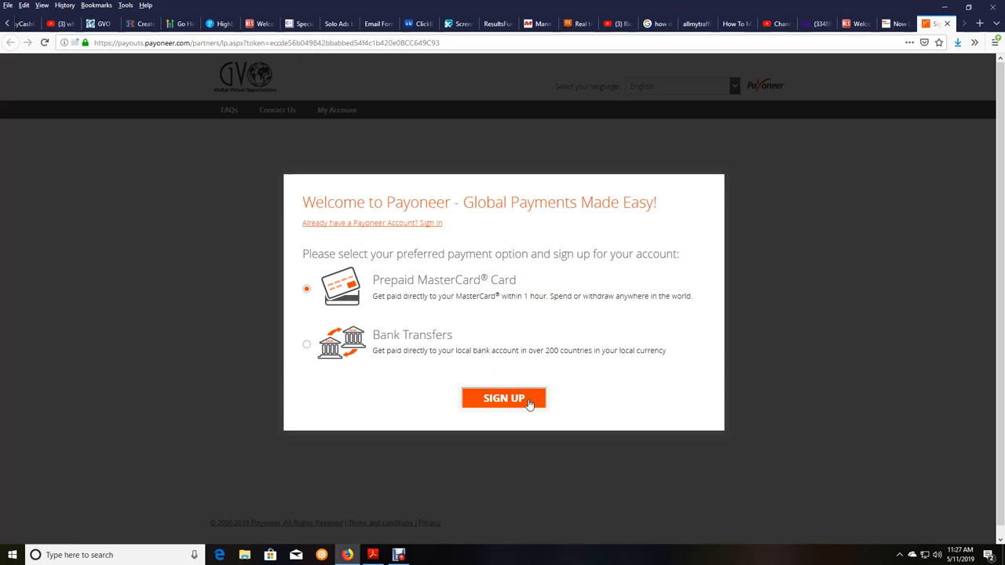
left_click(504, 398)
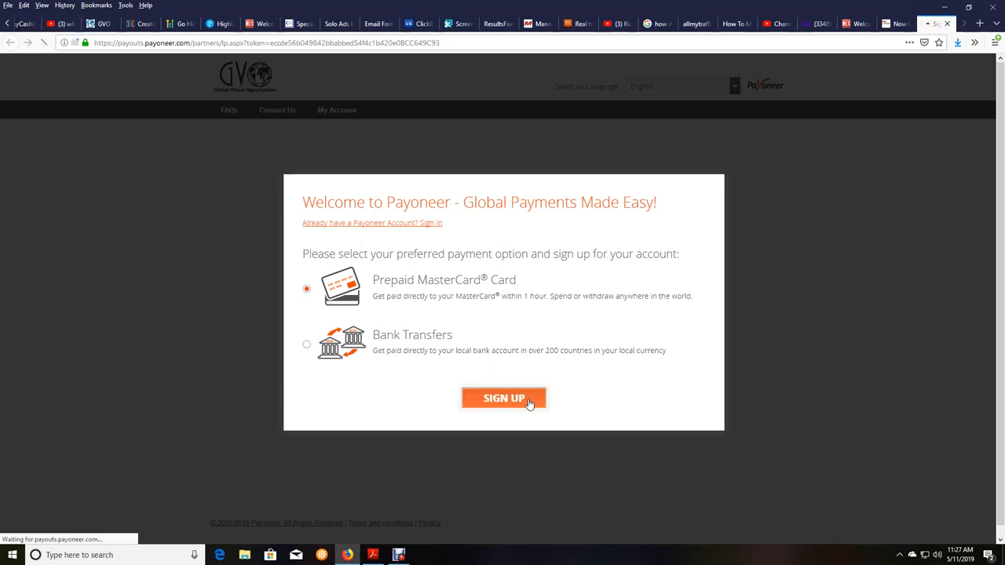
left_click(503, 398)
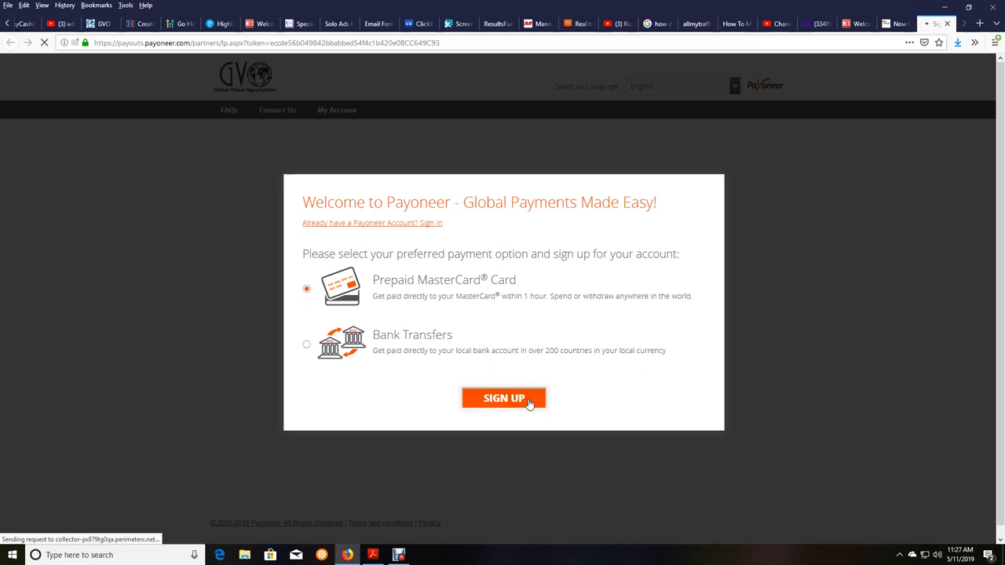
Continue to the Payoneer Prepaid Card Setup form at the Getting Started step.
left_click(504, 398)
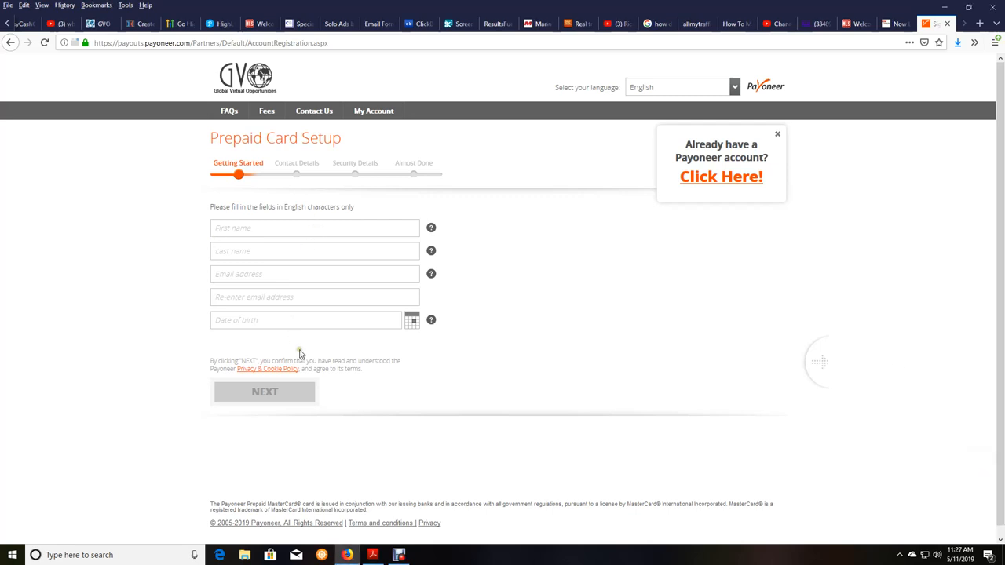
mouse_move(577, 287)
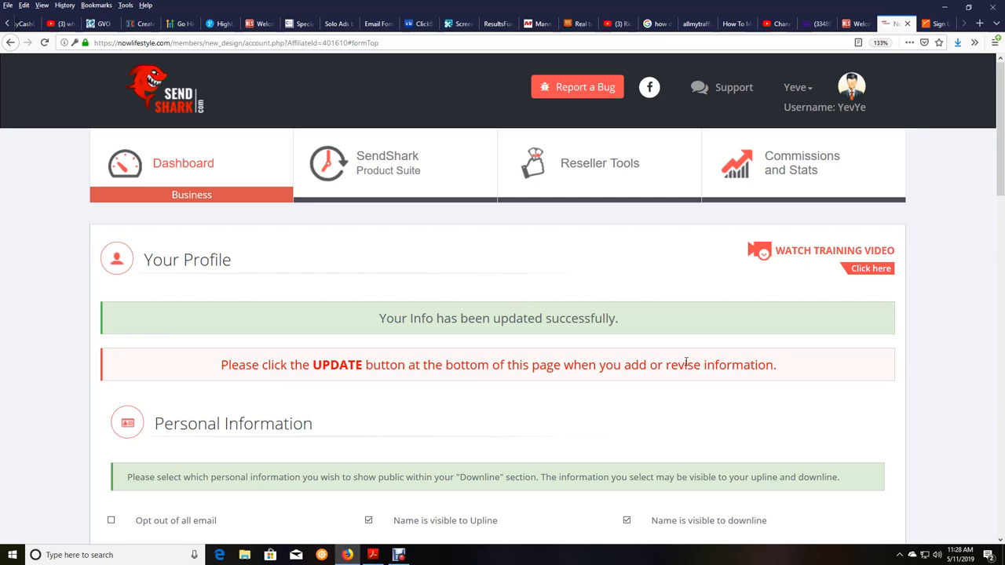
mouse_move(769, 284)
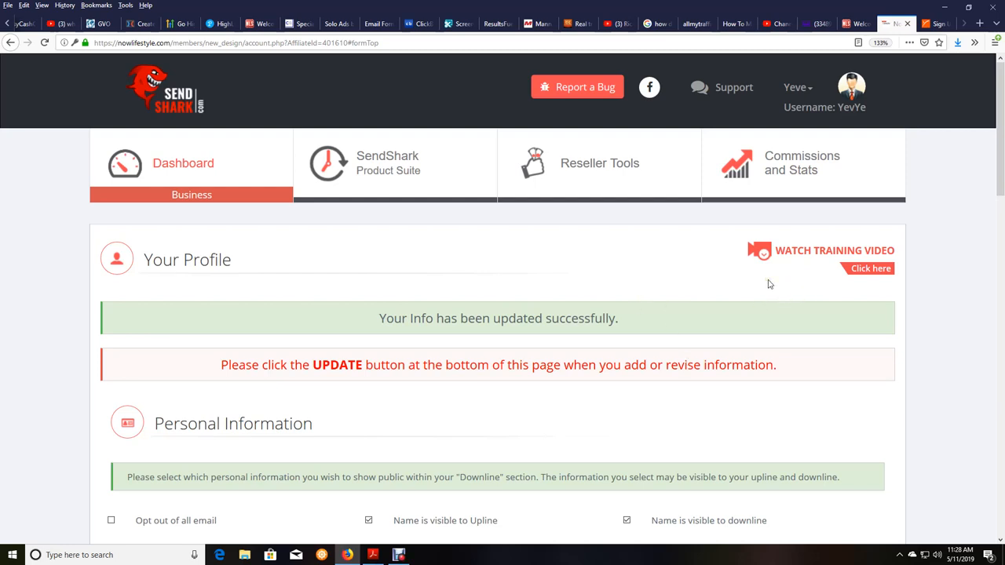
mouse_move(825, 371)
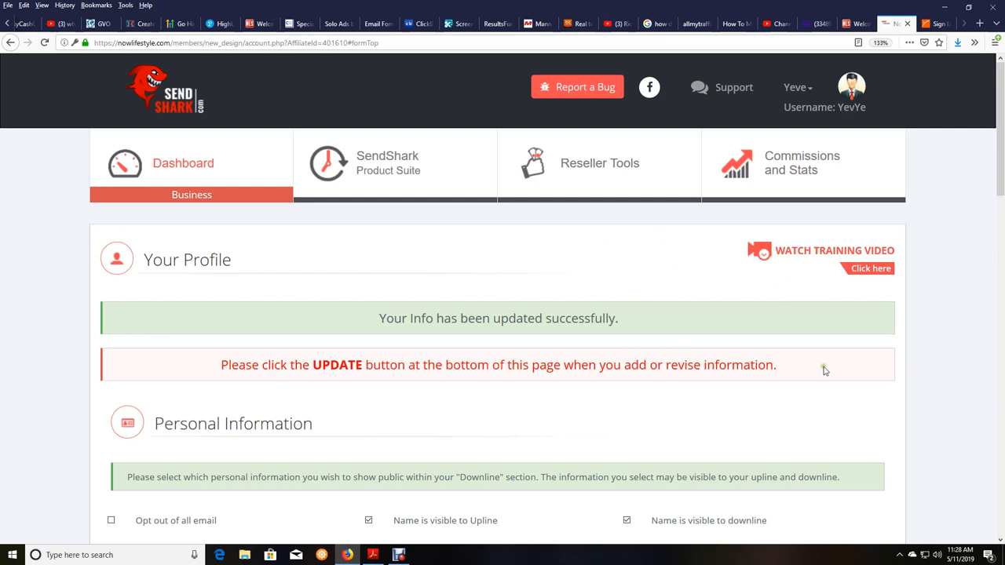
mouse_move(643, 307)
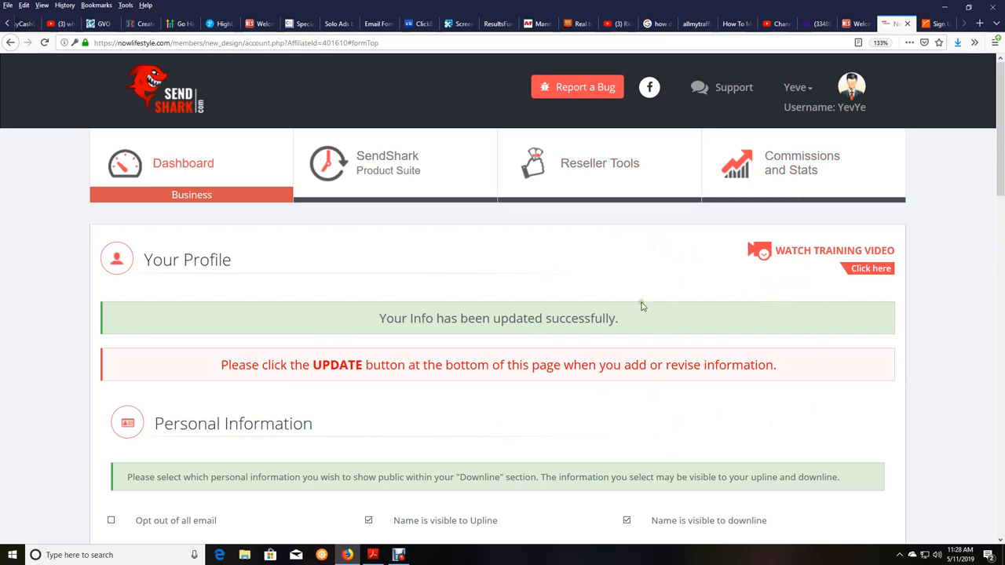
mouse_move(715, 125)
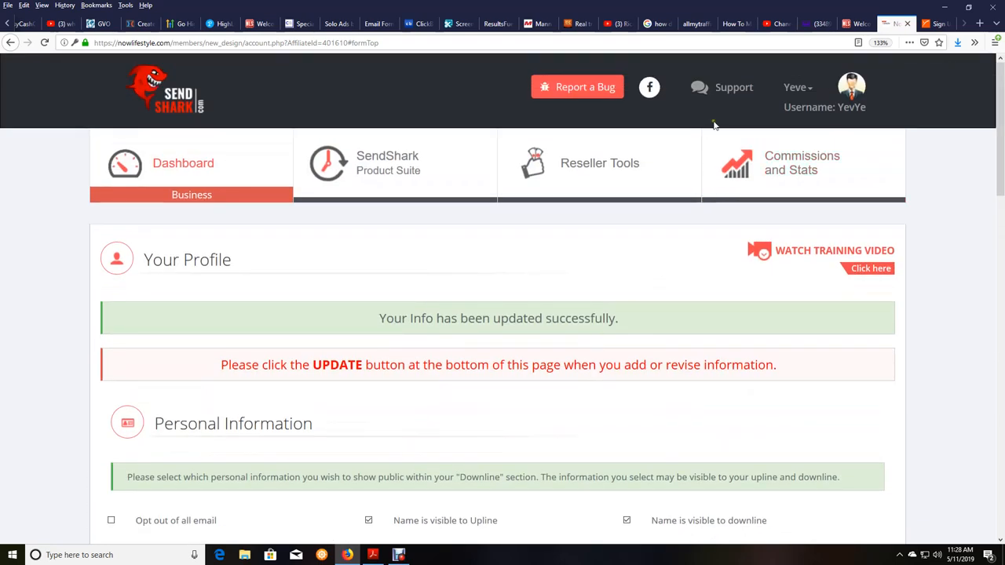
mouse_move(570, 349)
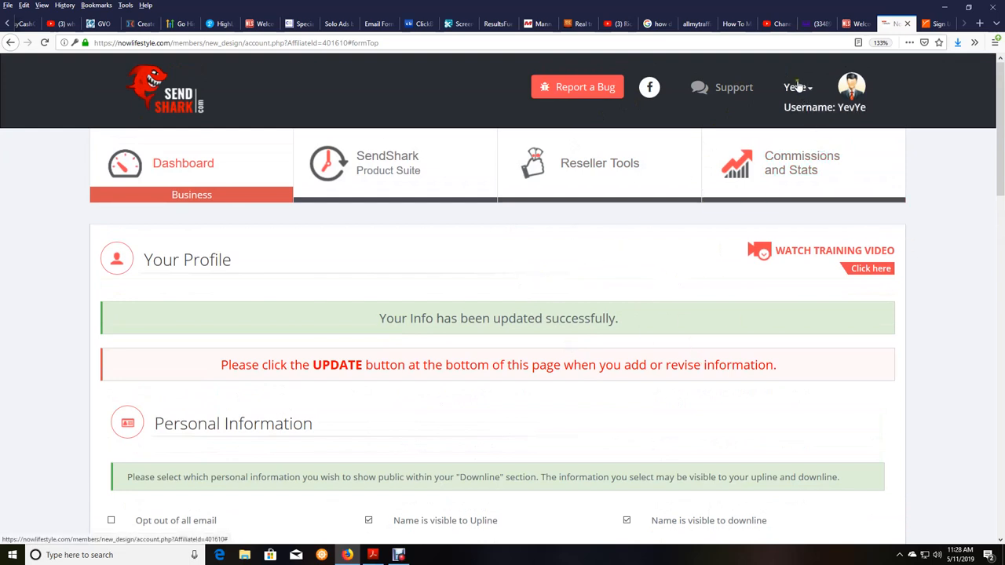
Scroll through Your Profile and go to the Commissions and Stats 2019 summary.
scroll("down", 3)
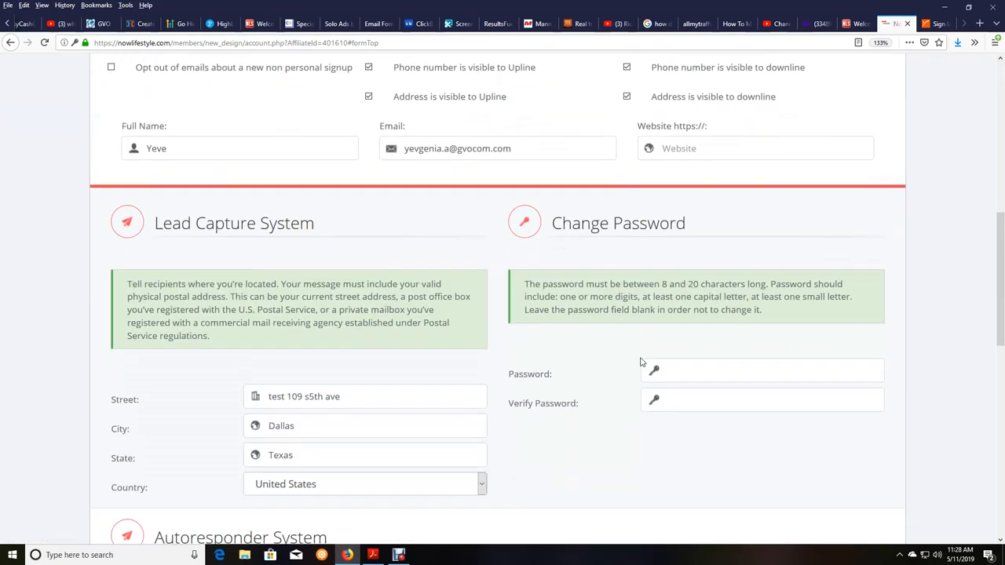
scroll("down", 3)
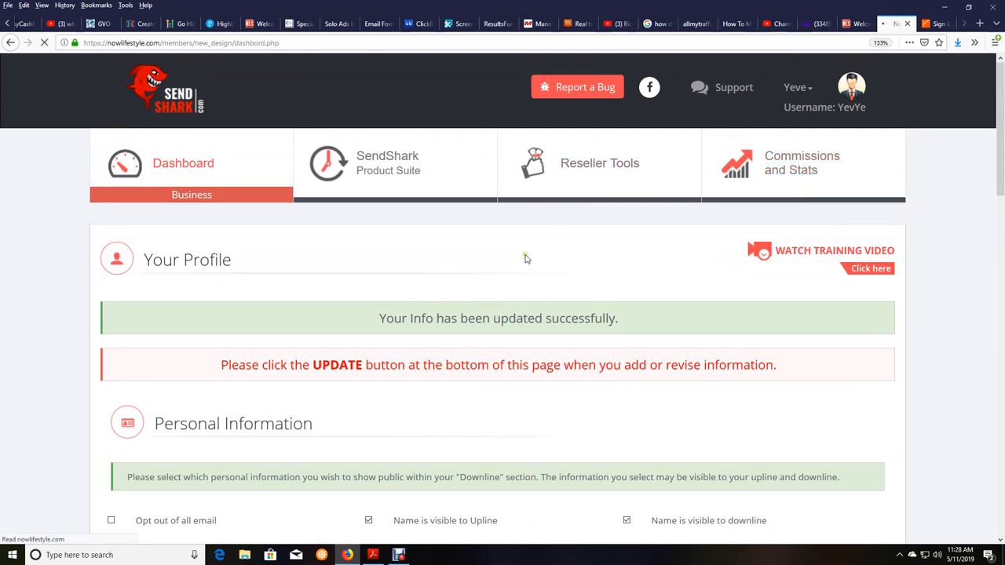
left_click(802, 162)
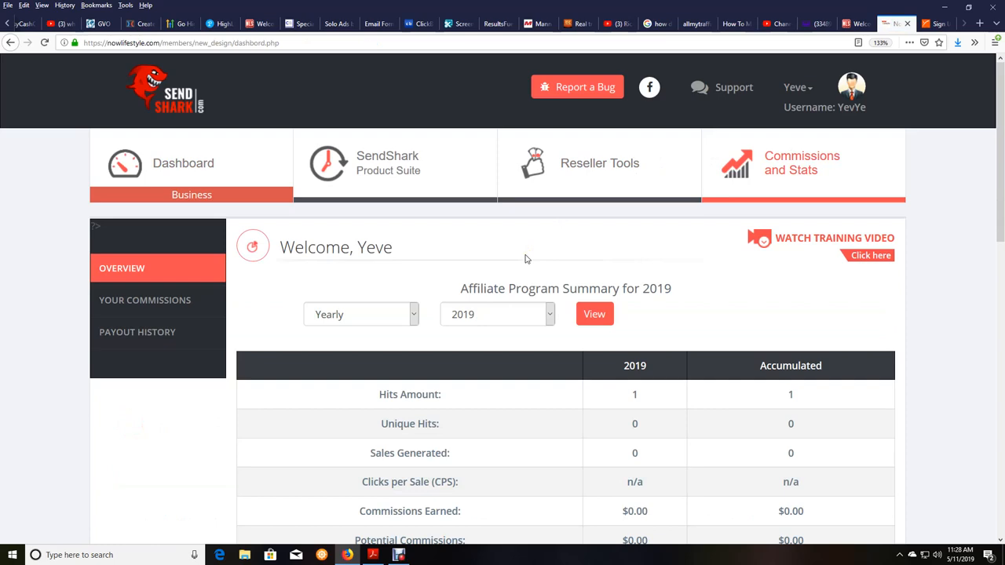
View Your Commissions, expand the W9 notice, and go to Payout History.
scroll("down", 3)
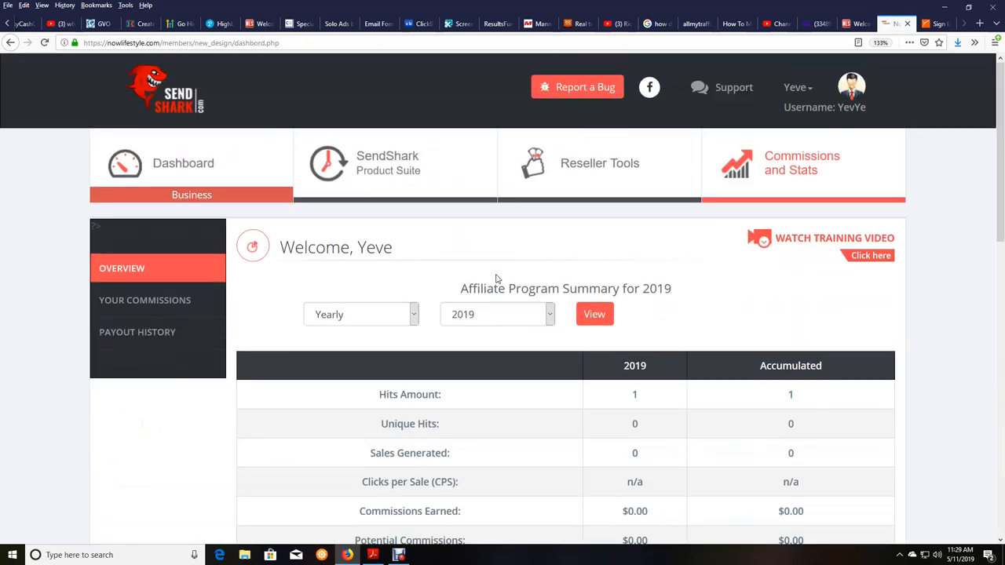
left_click(145, 300)
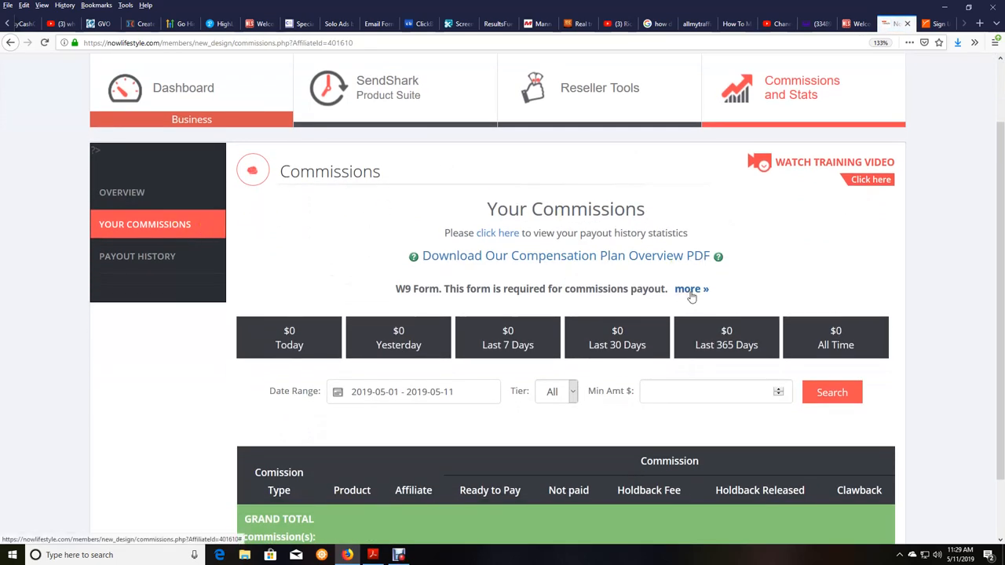
left_click(689, 289)
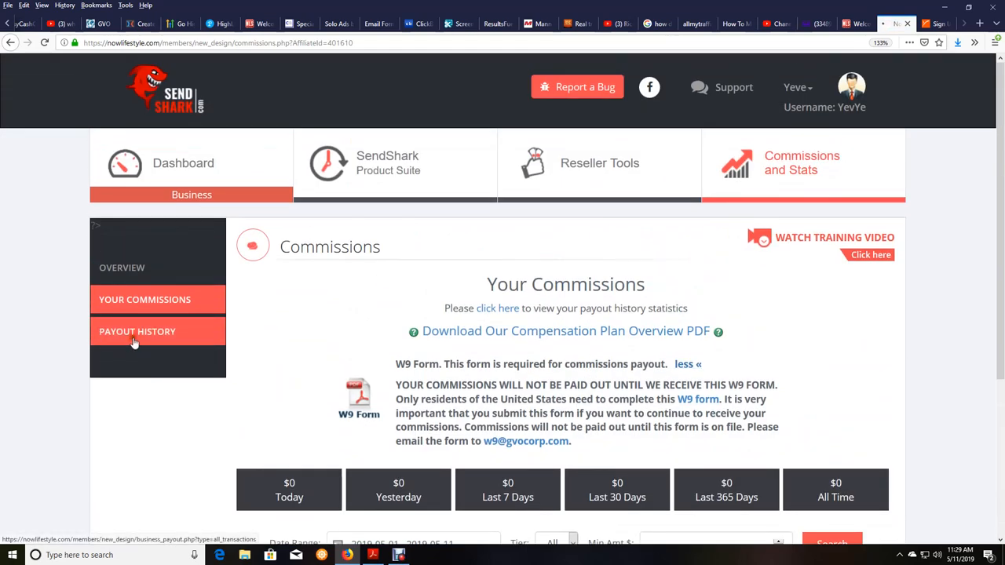
left_click(137, 331)
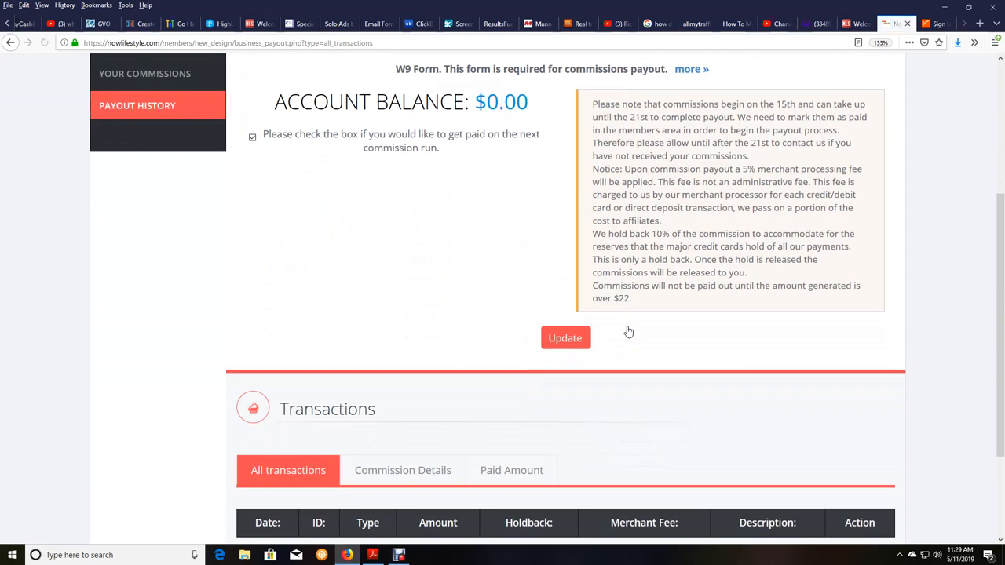
Tick 'get paid on the next commission run' and check the empty Transactions table.
scroll("up", 3)
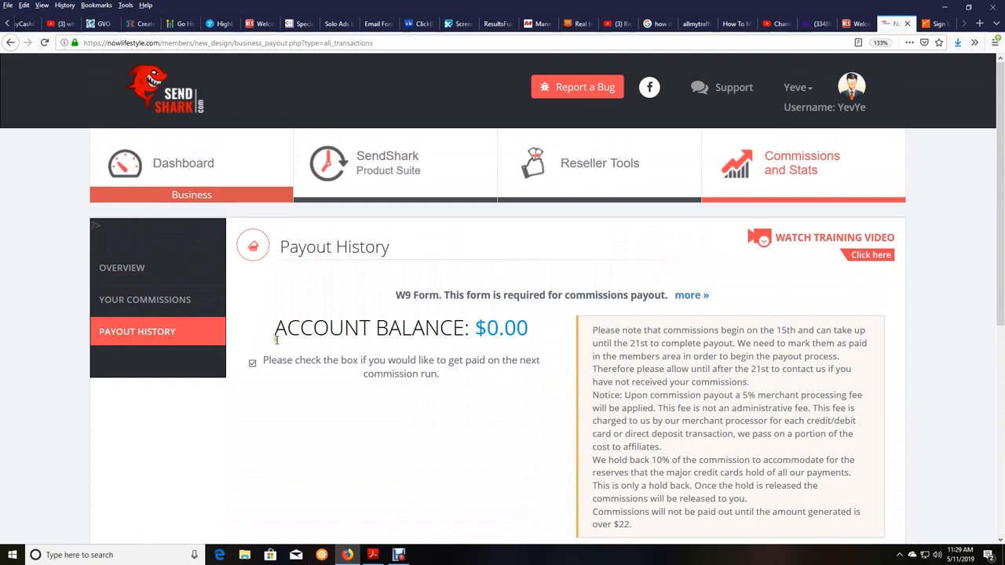
mouse_move(799, 171)
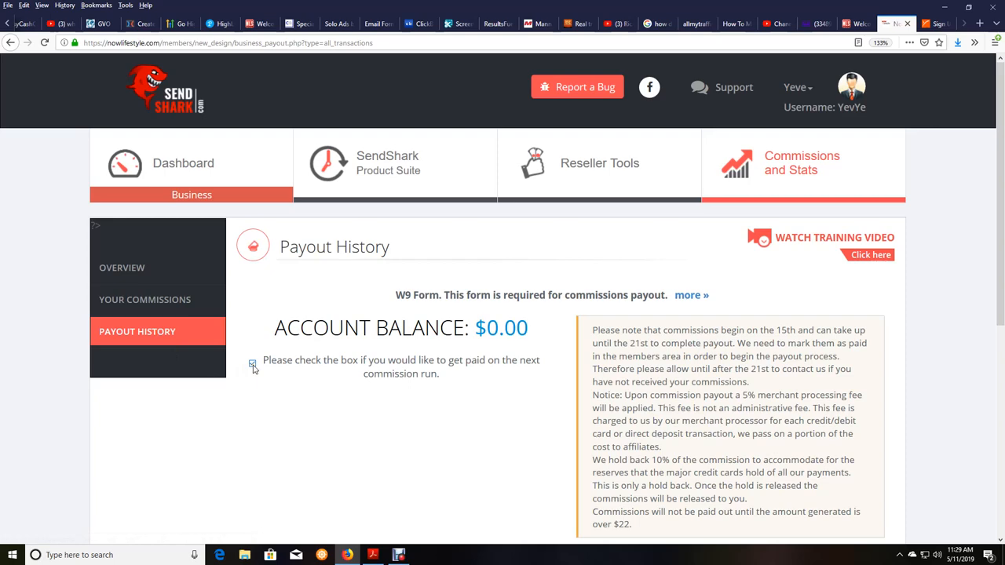
left_click(252, 363)
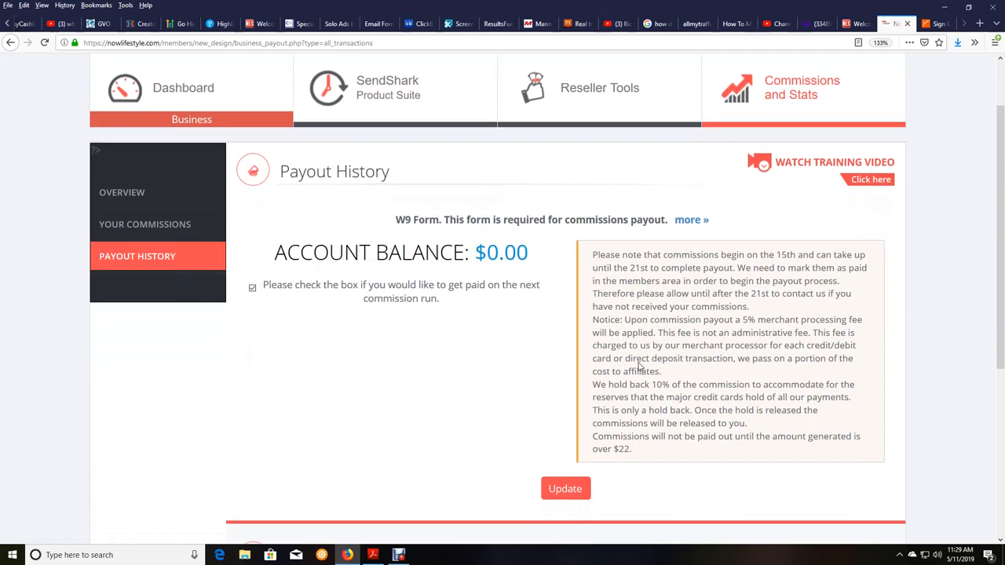
scroll("down", 3)
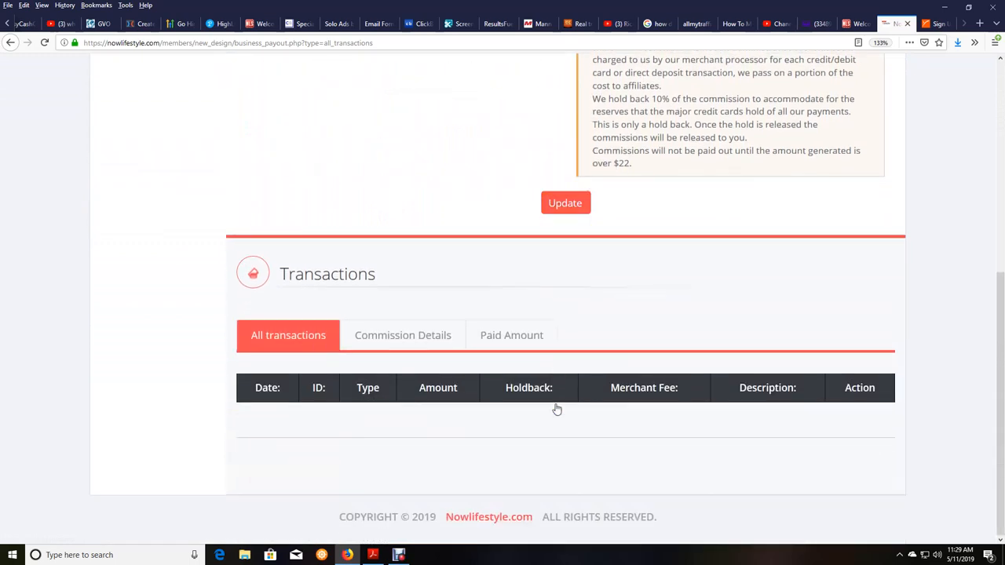